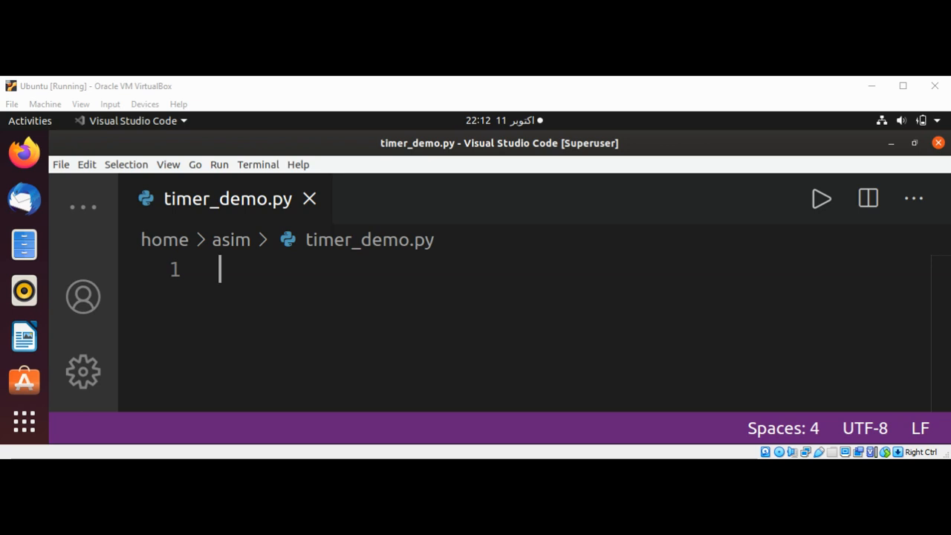
mouse_move(495, 94)
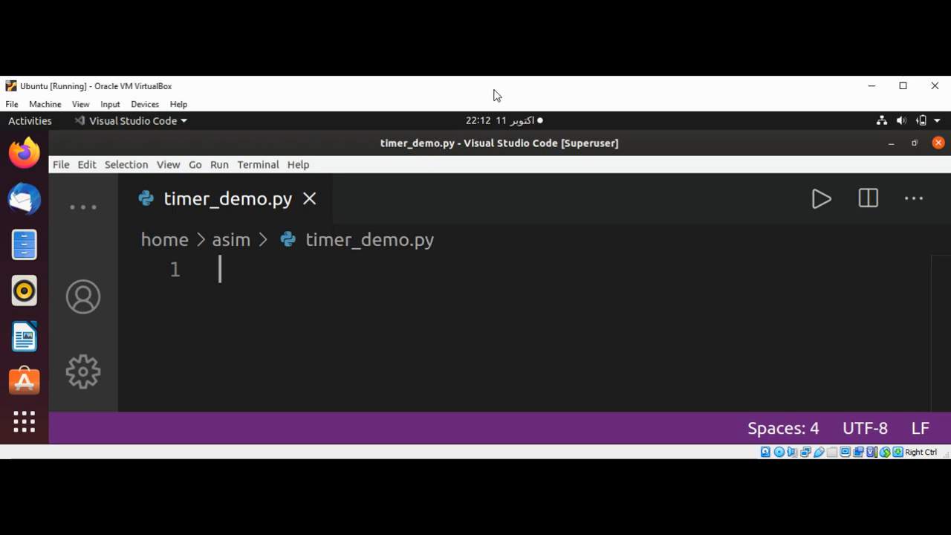
mouse_move(327, 269)
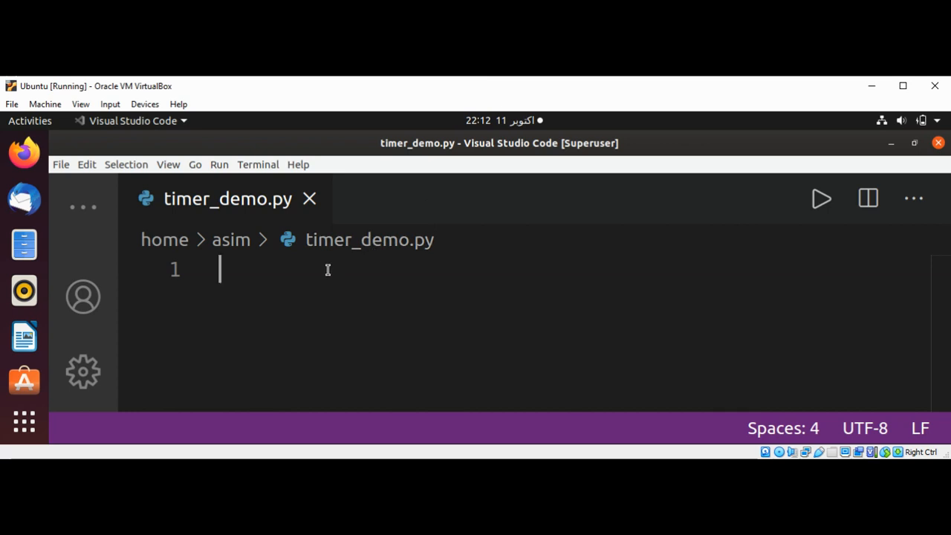
Write 'import tkinter as tk' and 'import time' as the script's first lines.
type("i")
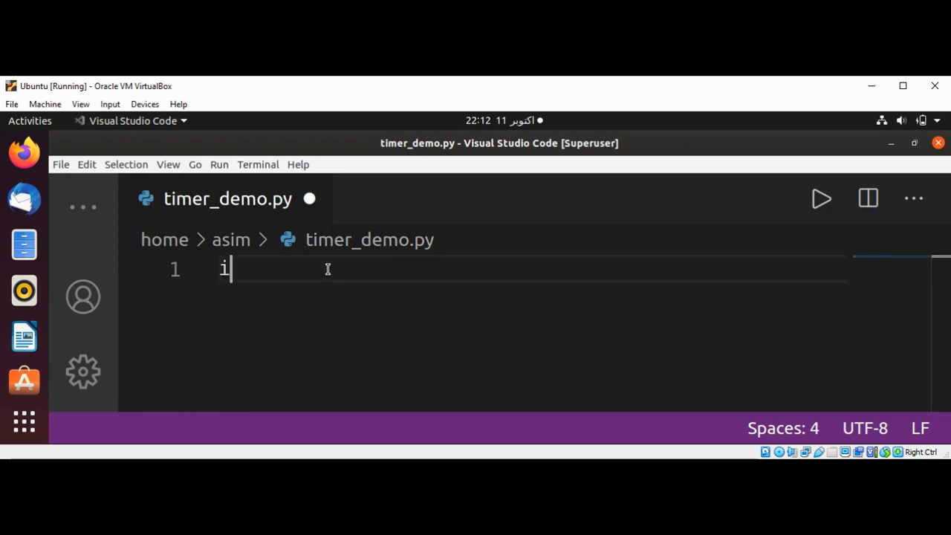
type("mport")
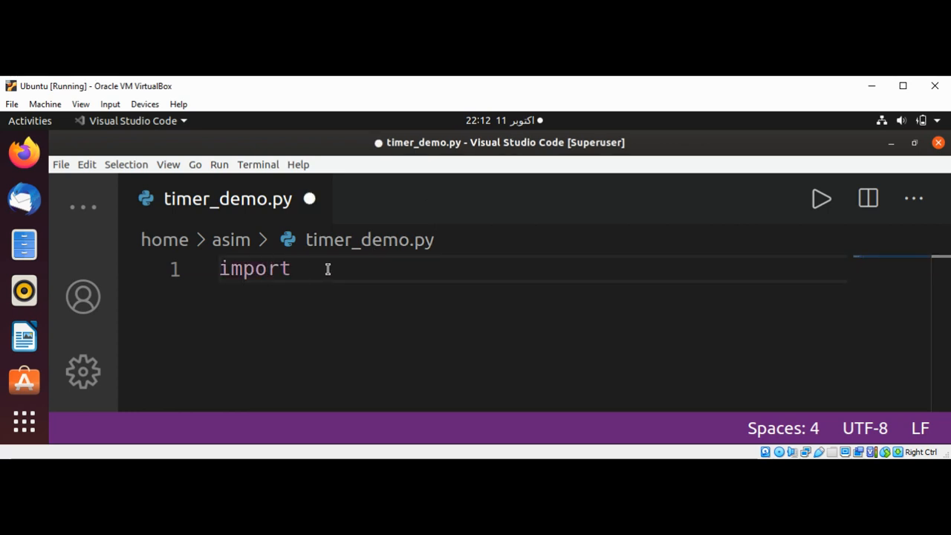
type("tkinter a")
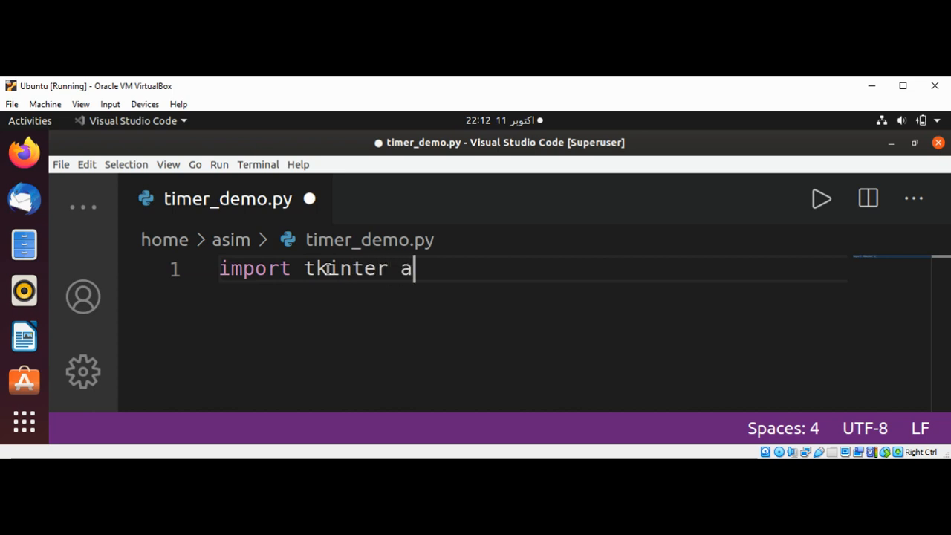
type("s tkinter")
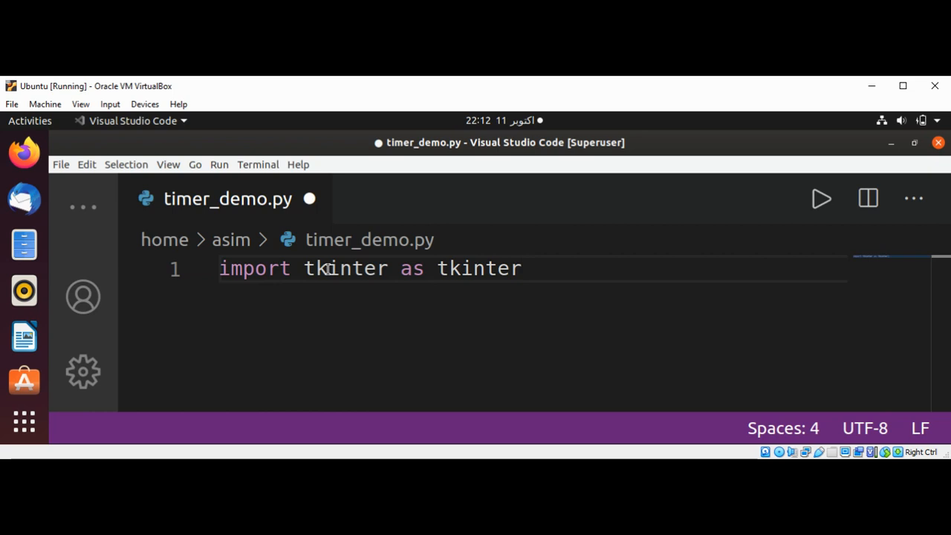
key("Enter")
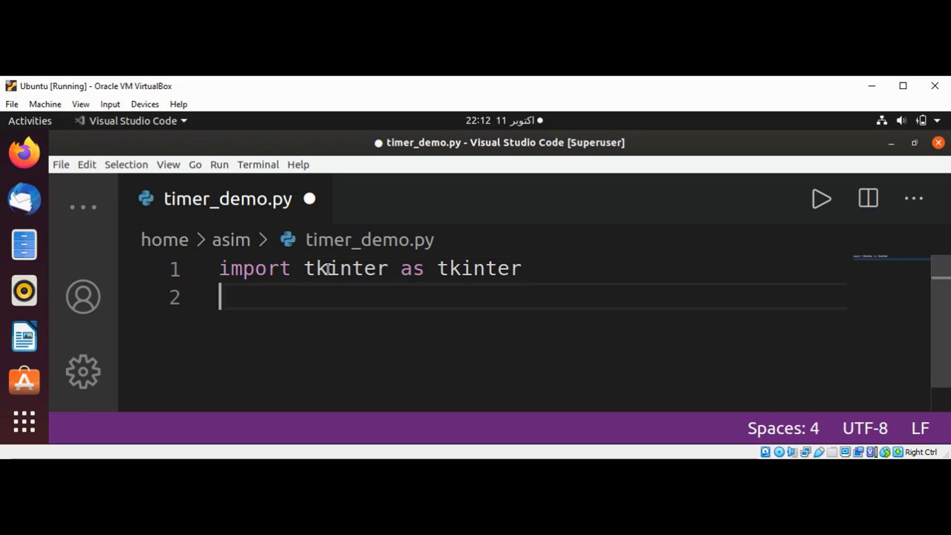
type("import time")
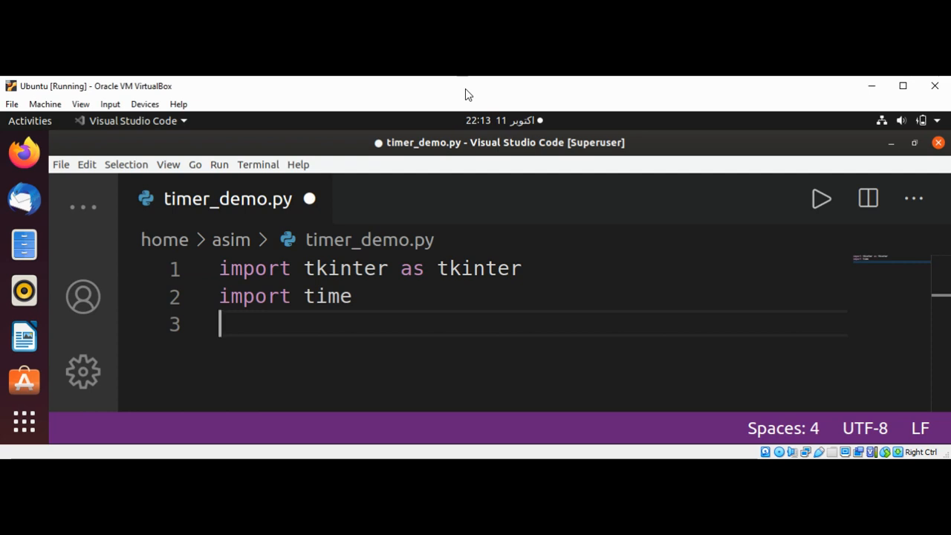
mouse_move(351, 331)
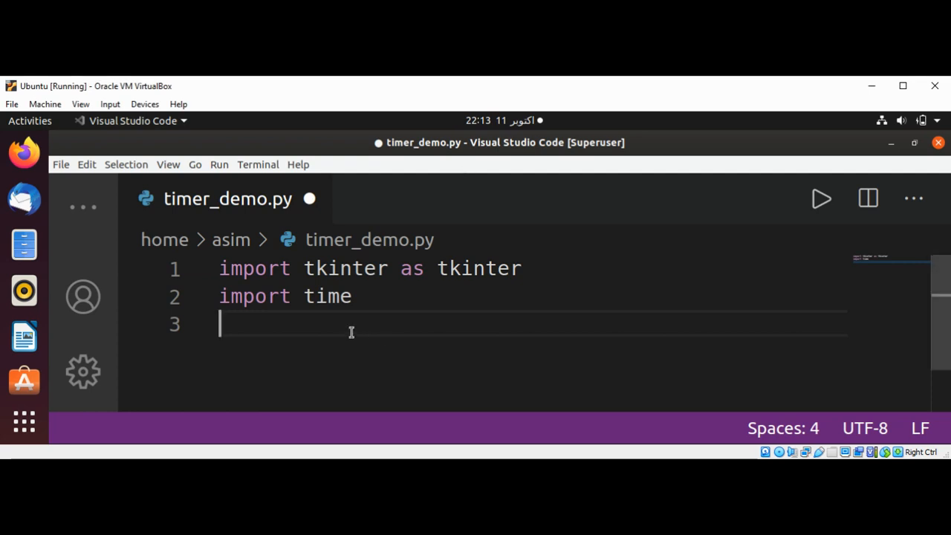
Declare 'class Demo():' and start its indented body.
type("clas")
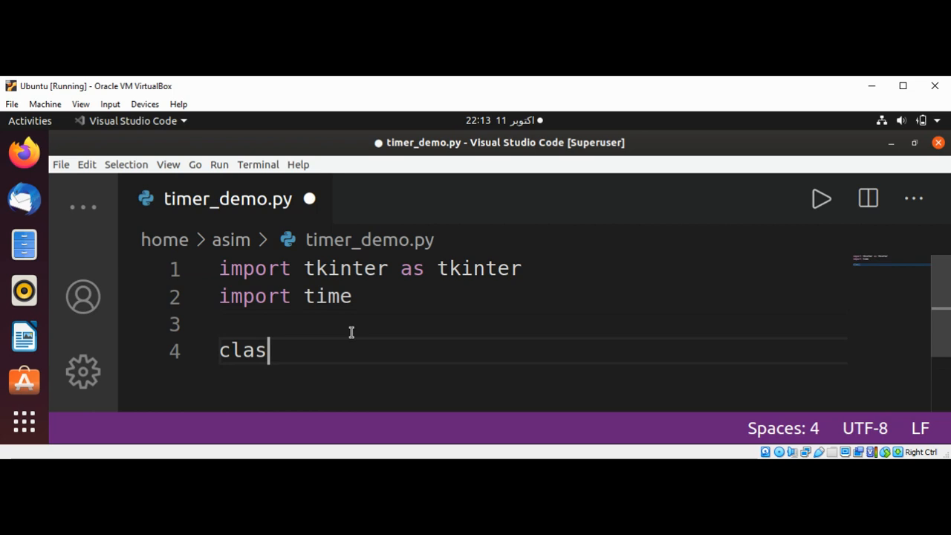
type("sDemo")
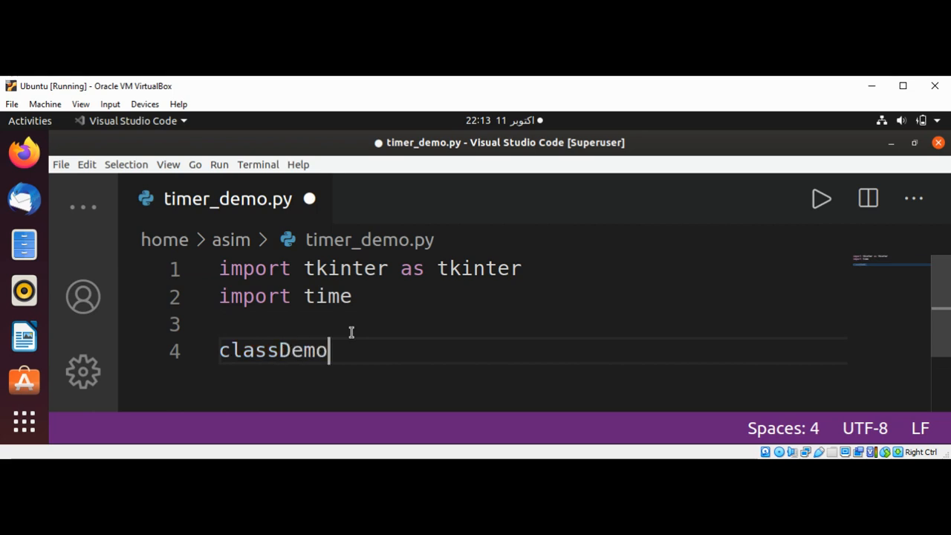
type("():")
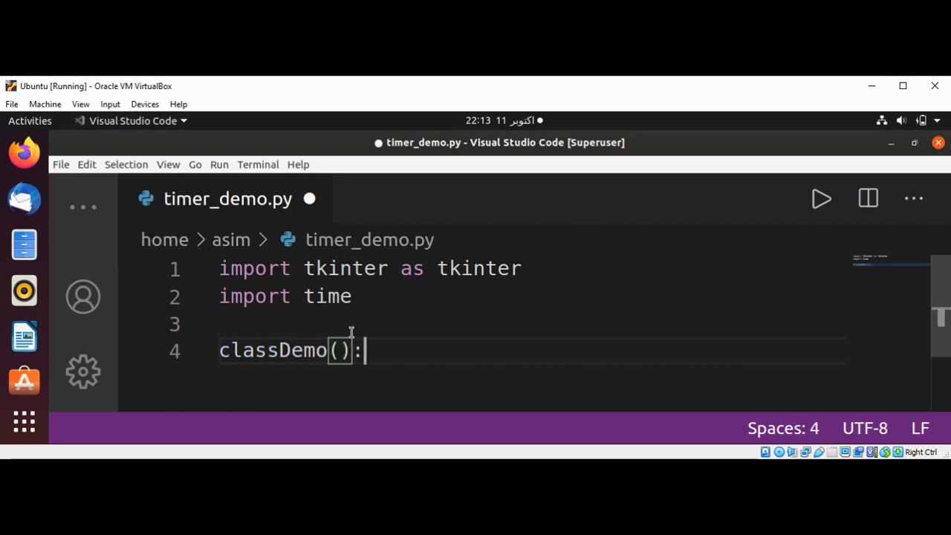
key("Enter")
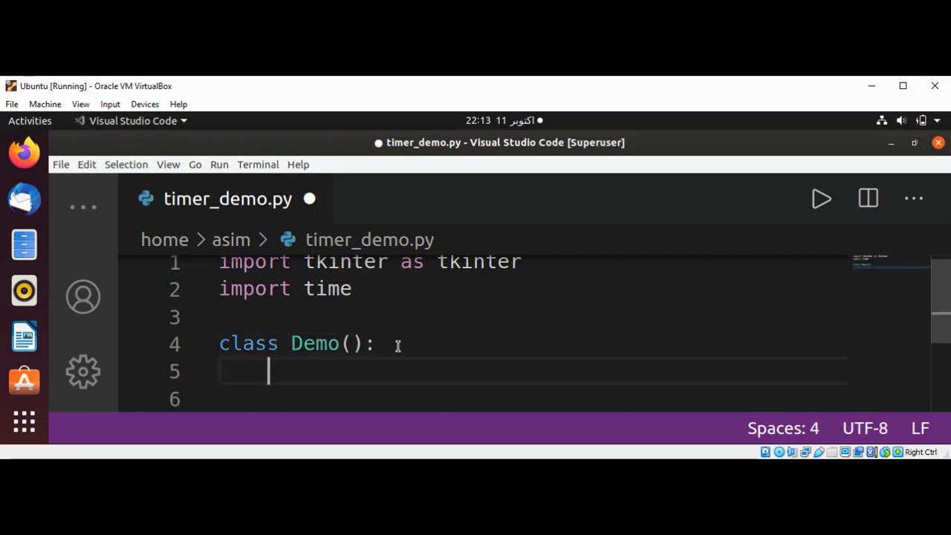
Add the 'def __init__(self):' method header, removing the stray letters.
type("d")
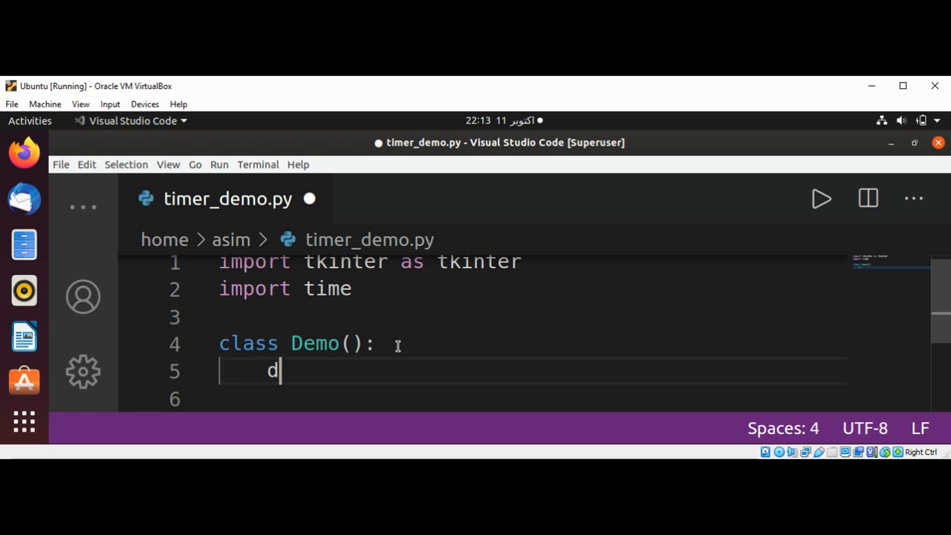
type("ef")
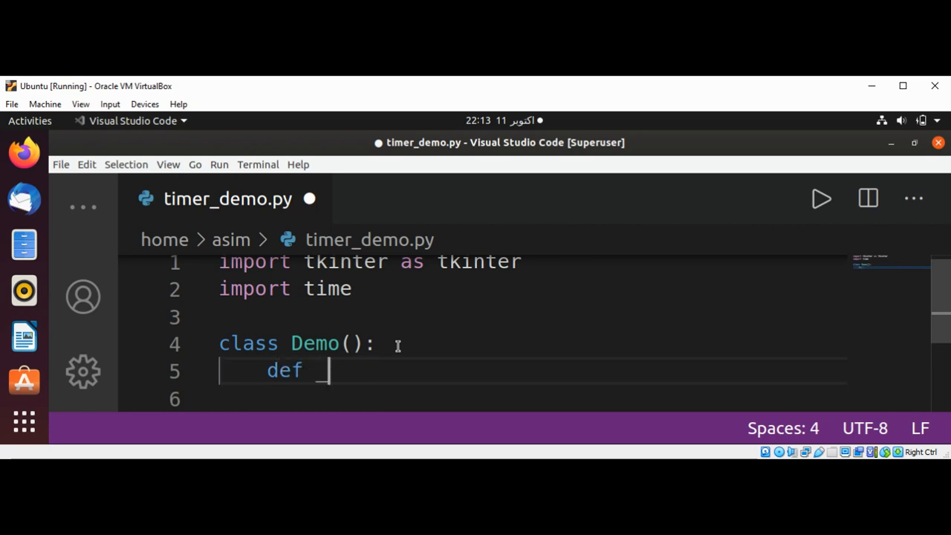
type("__init")
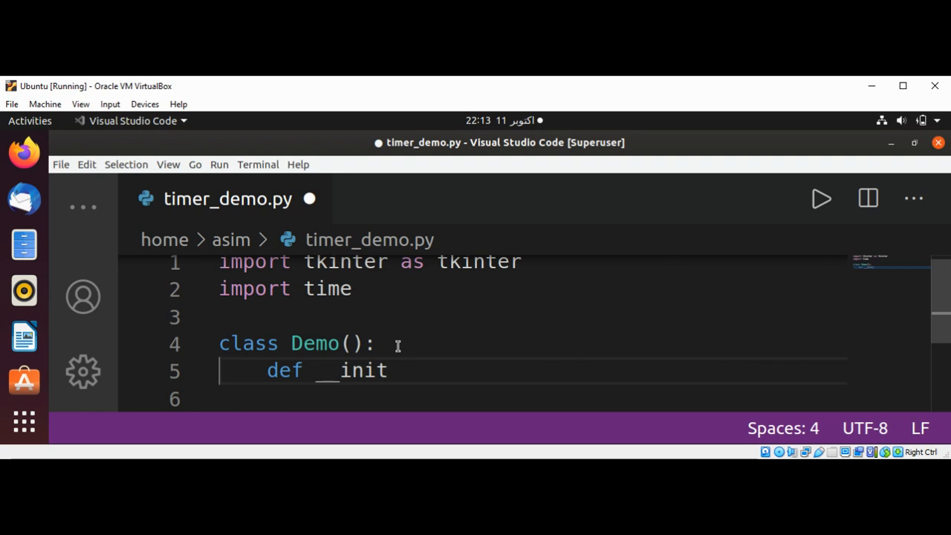
type("__se")
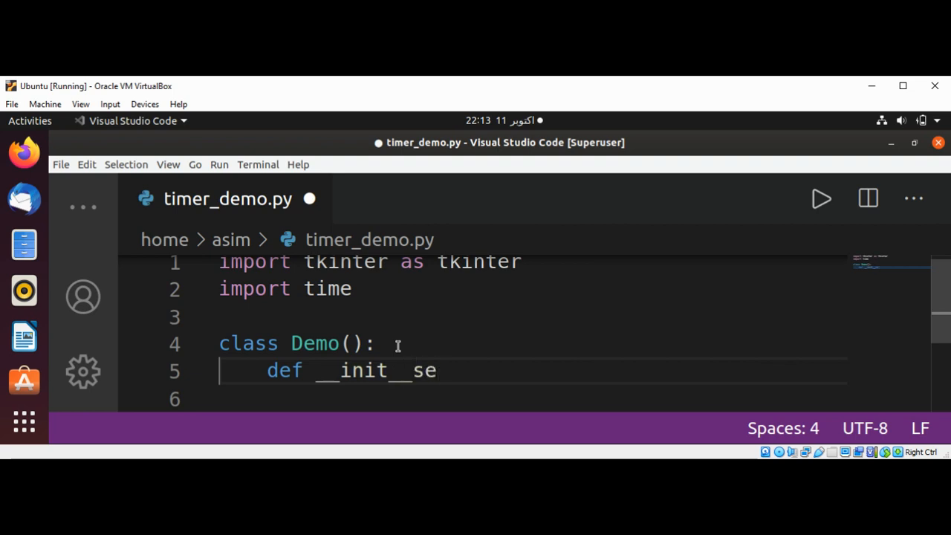
key("BackSpace")
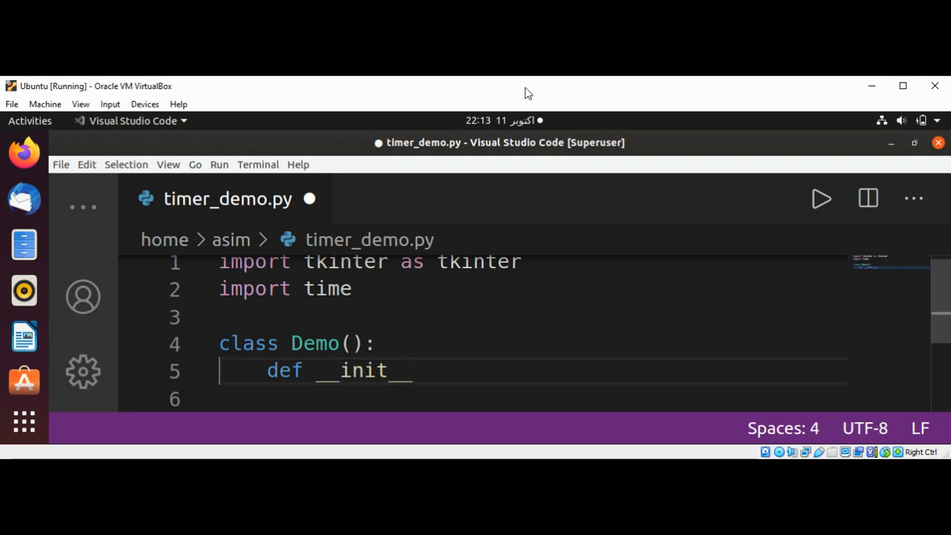
mouse_move(577, 274)
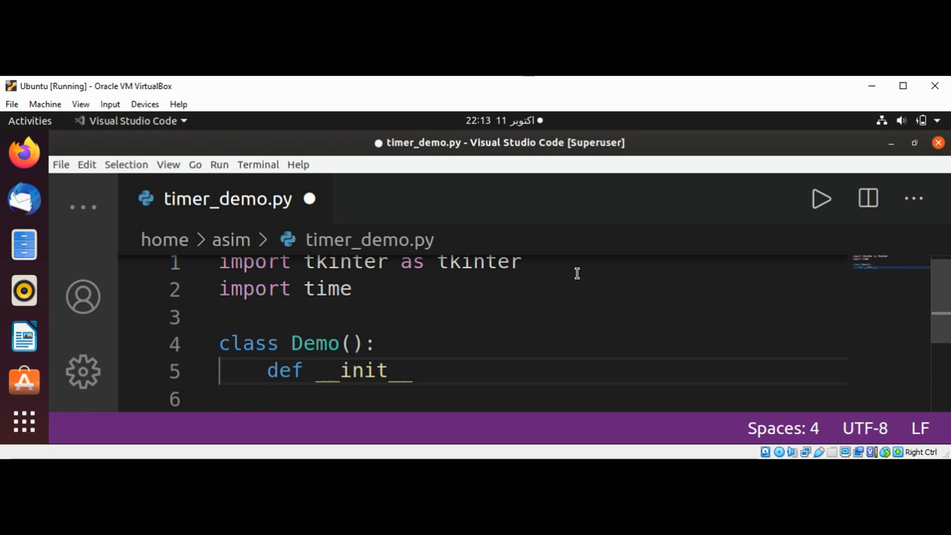
type("(self)")
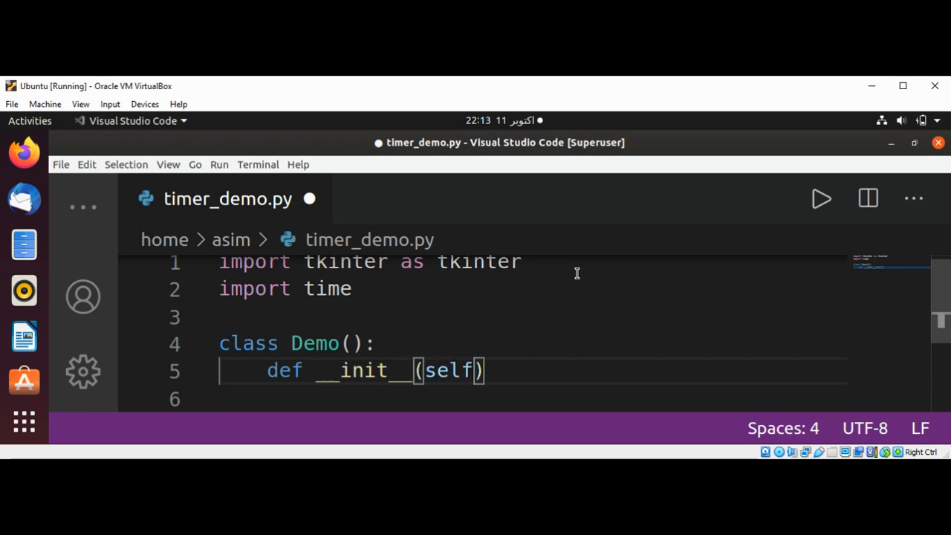
type(":")
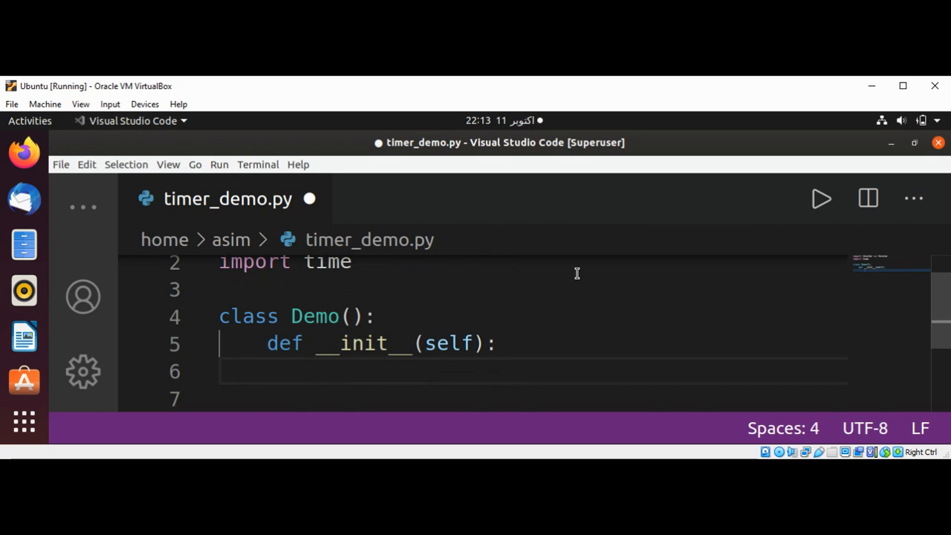
Create the window with 'self.root = tk.Tk()' inside __init__.
type("se")
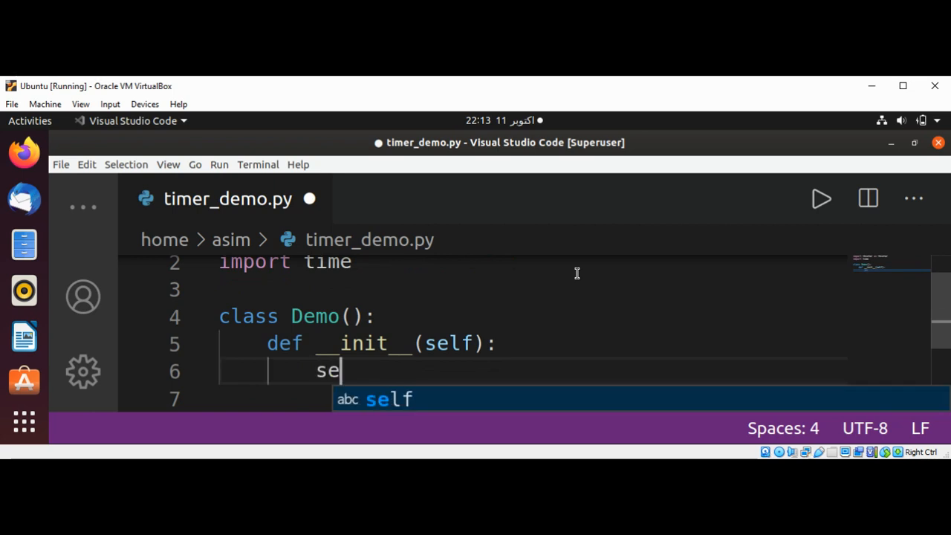
type("lf.root =")
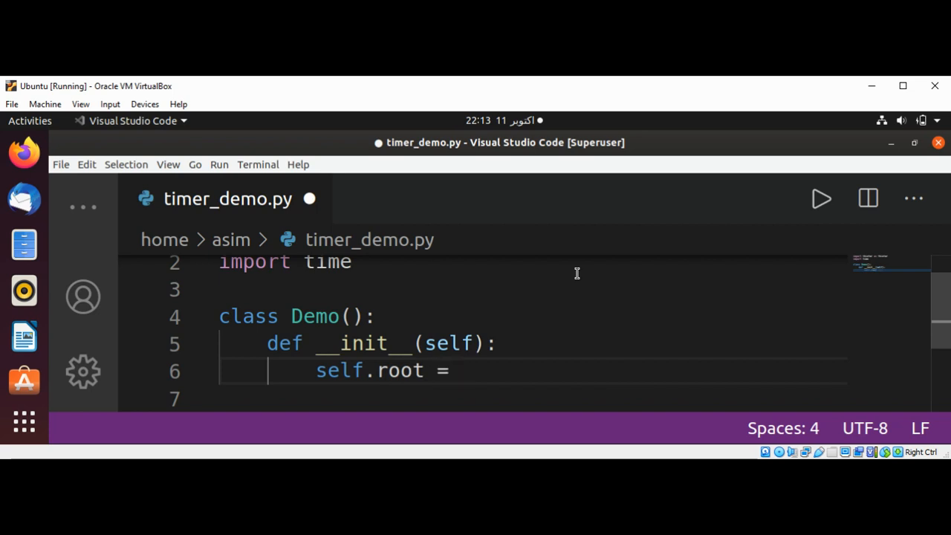
type("tk.")
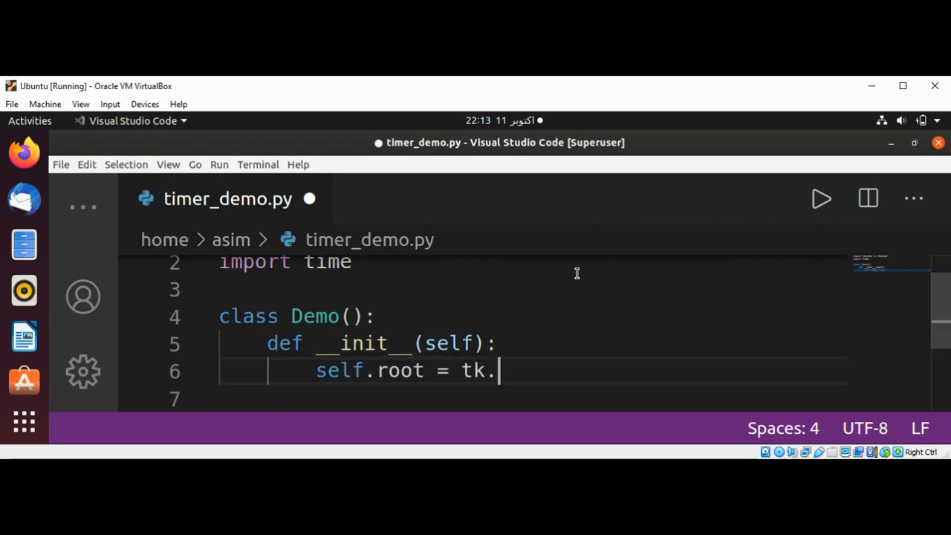
type("T")
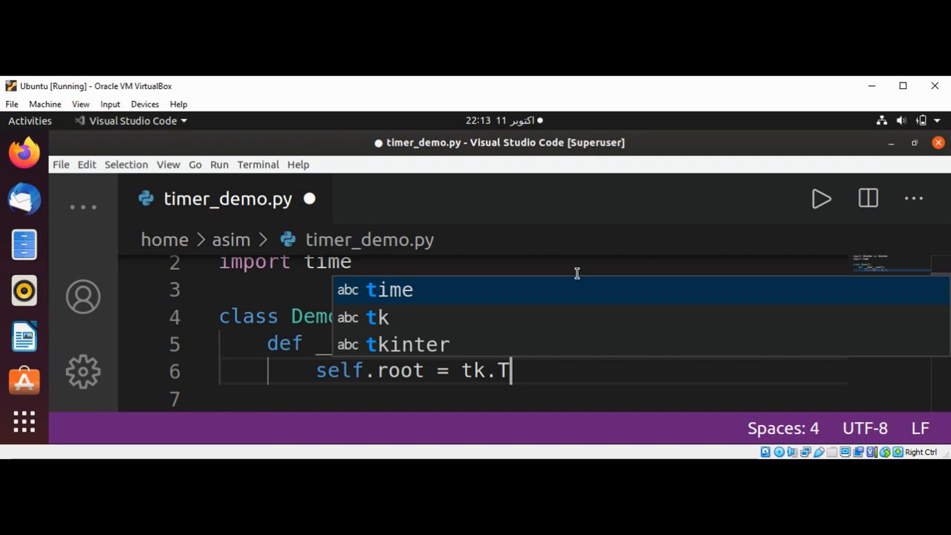
type("k()")
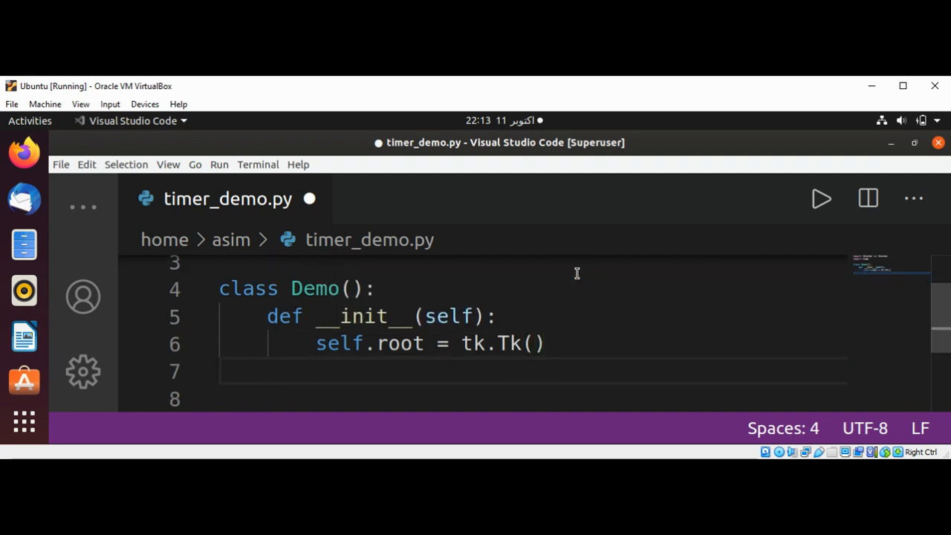
Add 'self.label = tk.Label(text="")' on the next line.
type("se")
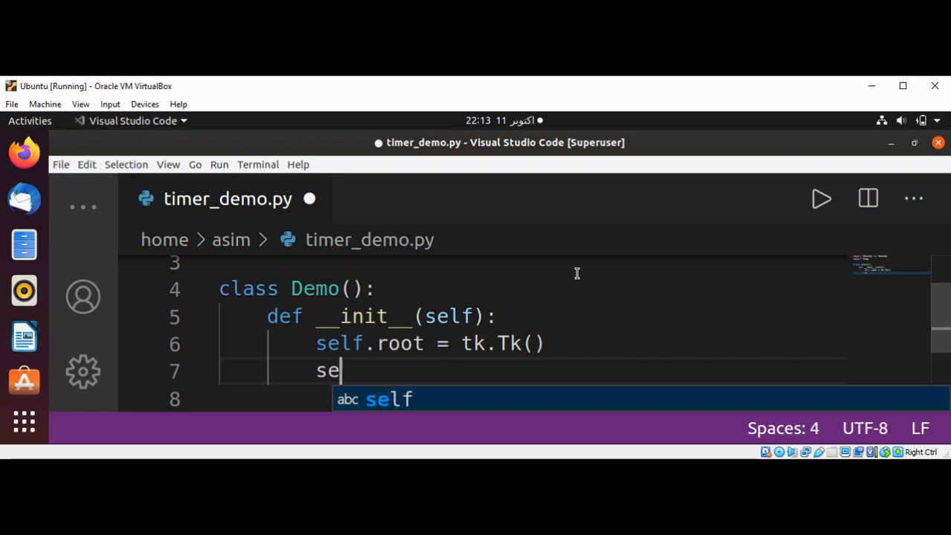
type("lf.")
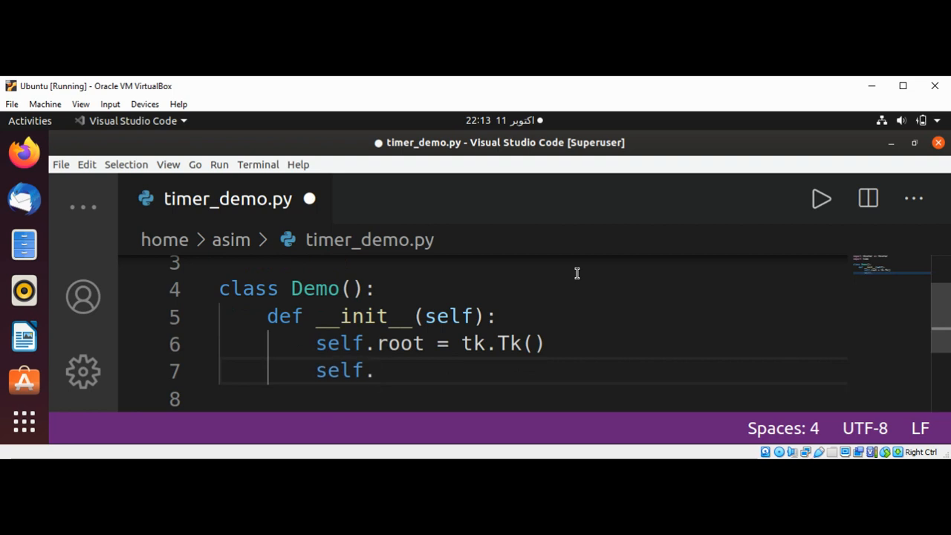
type("label")
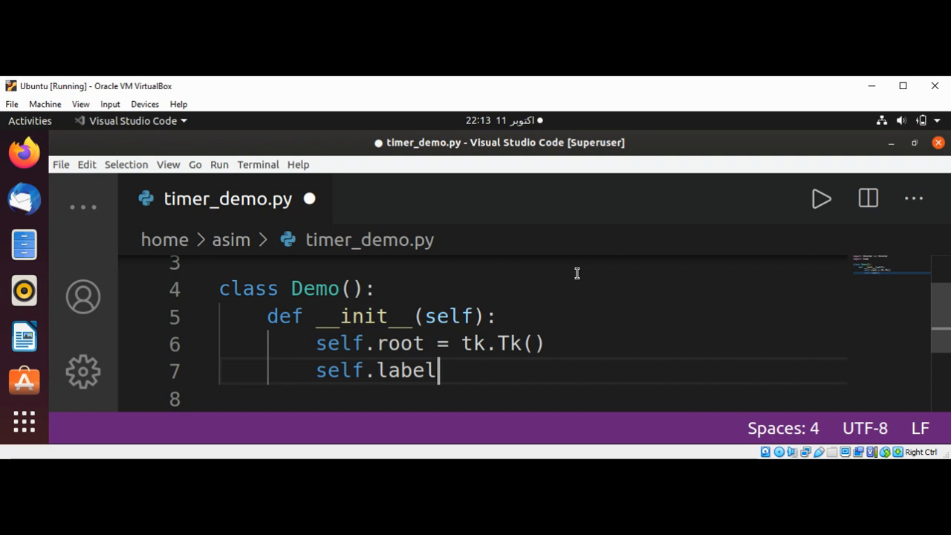
type("=")
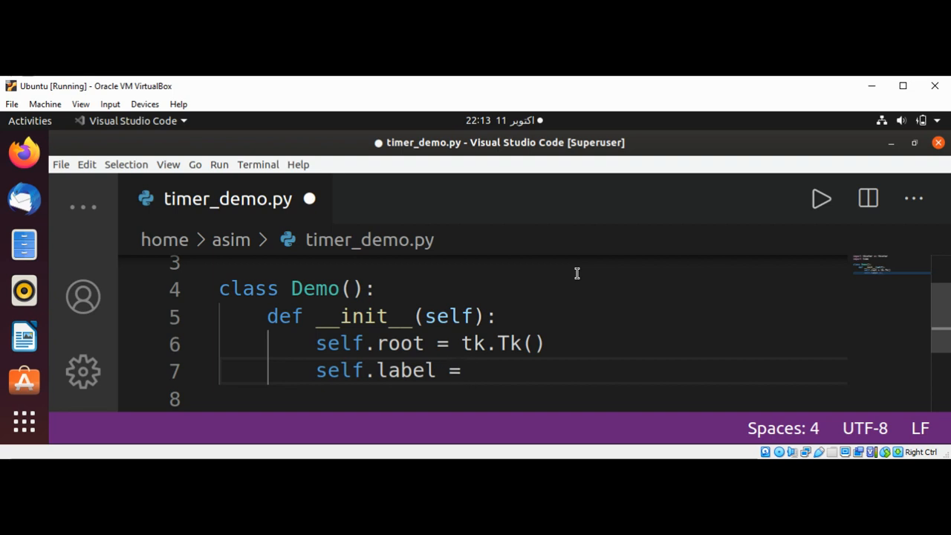
type("tk.L")
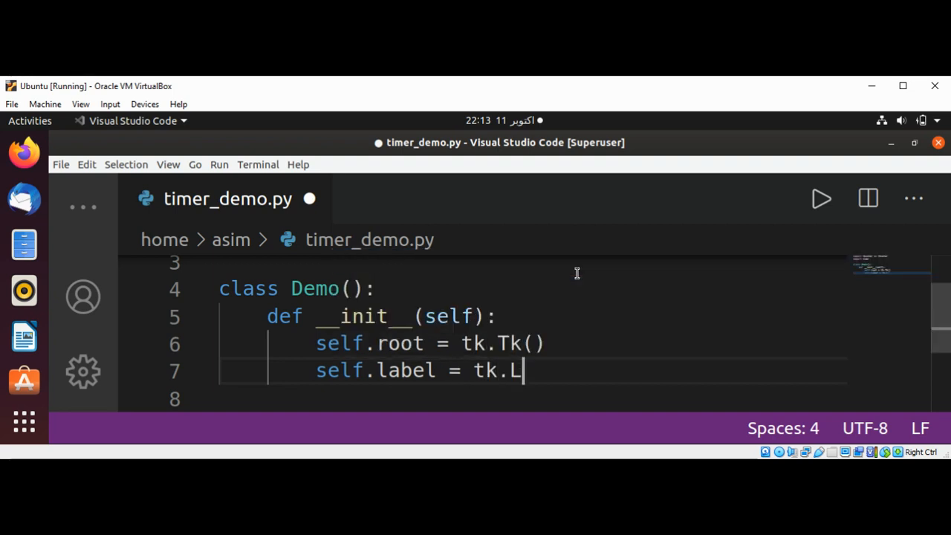
type("abel()")
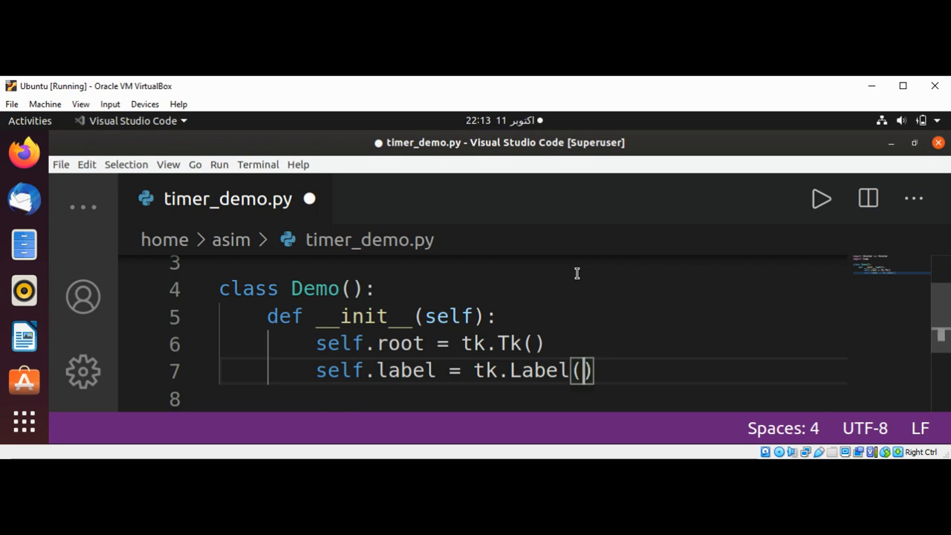
type("text")
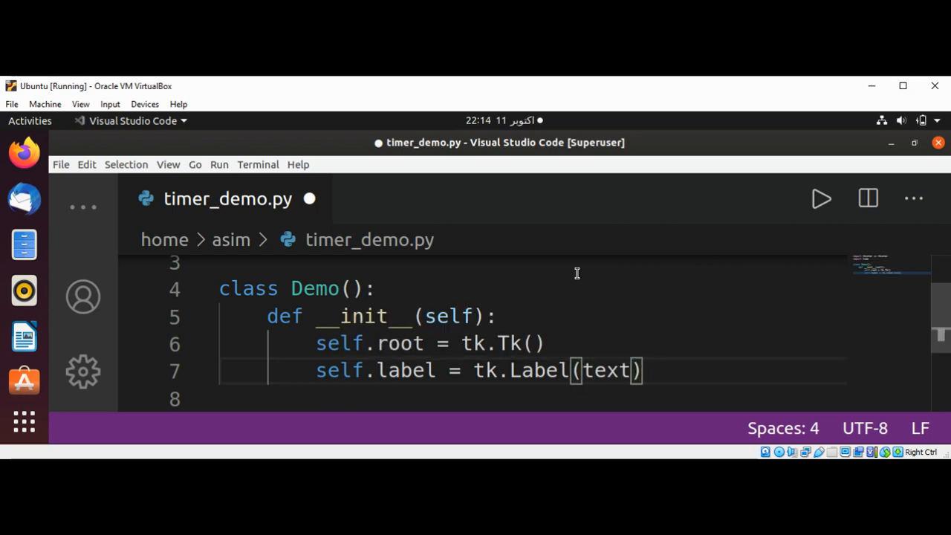
type("=")
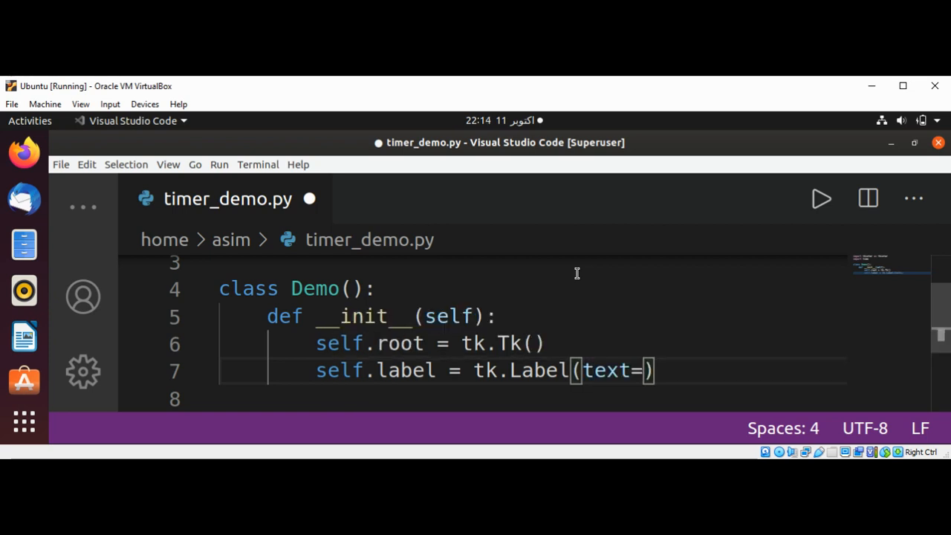
type("\"\"")
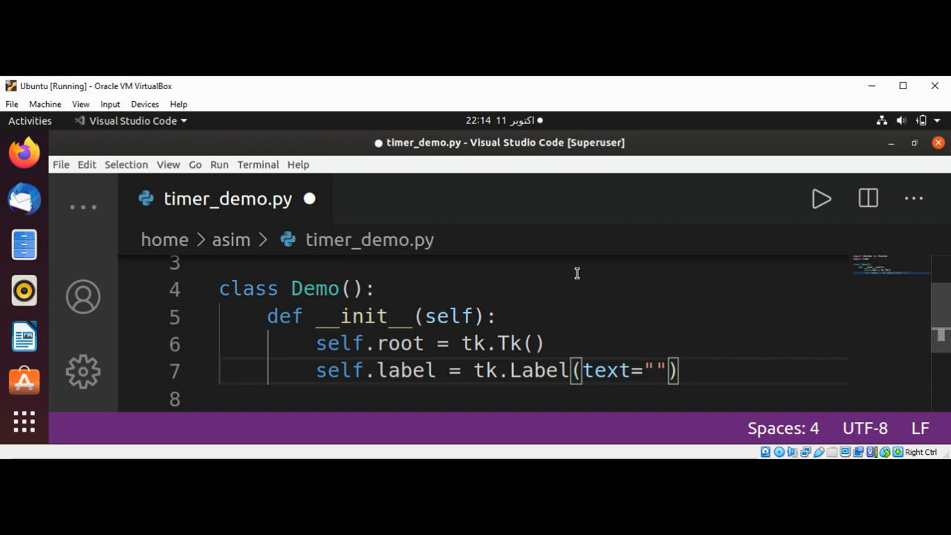
key("Enter")
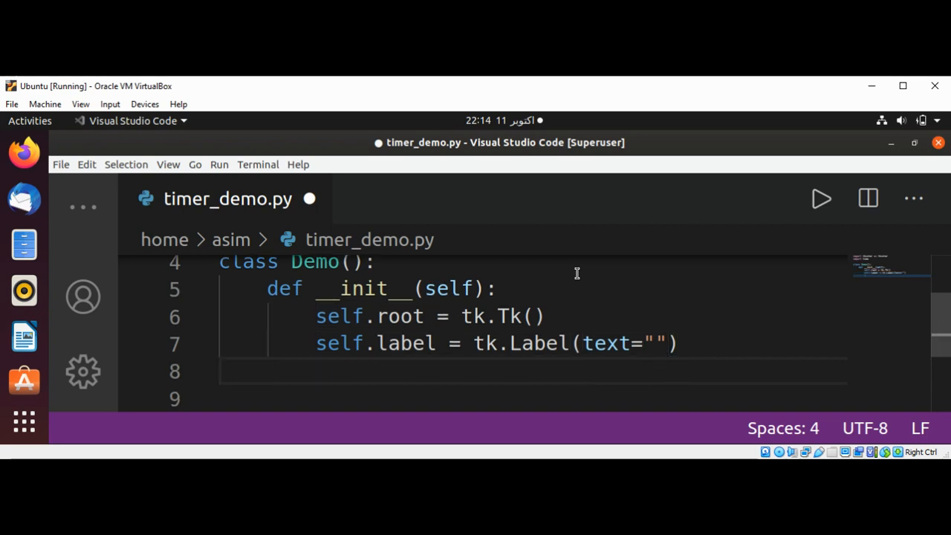
Pack the label with self.label.pack() and call self.update_timer().
type("sel")
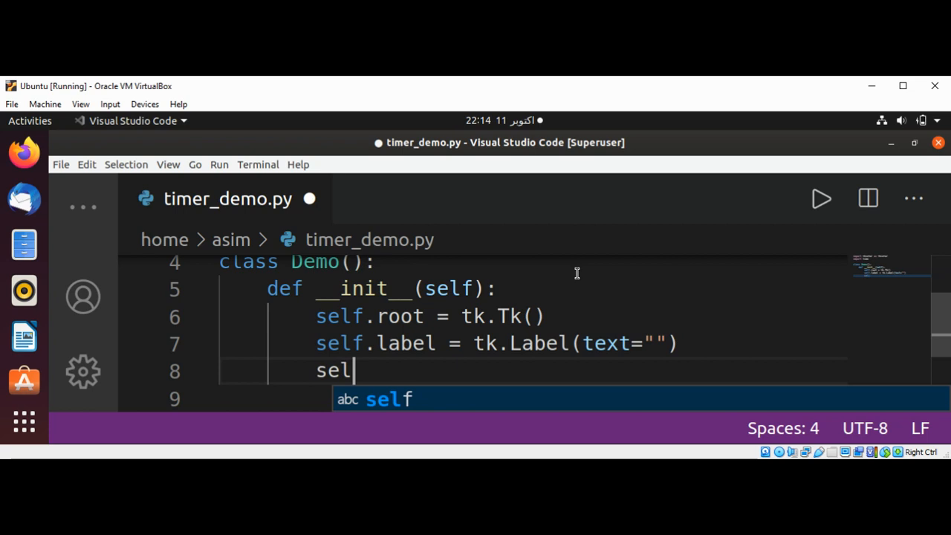
type("f.l")
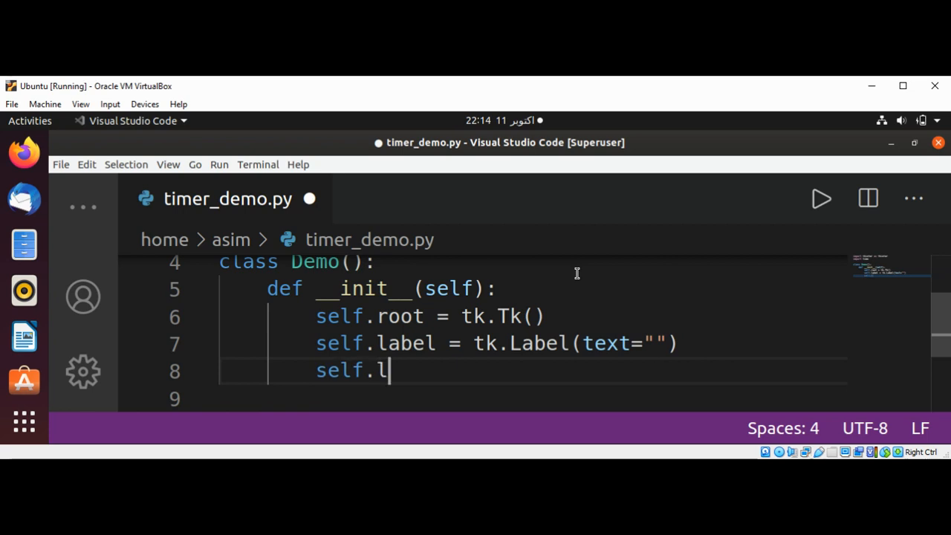
type("abel.pack(")
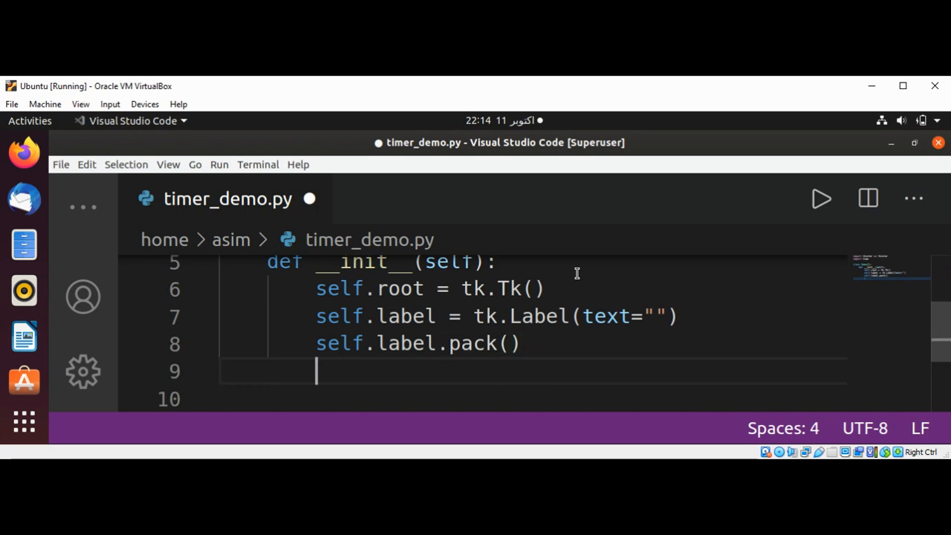
type("sel")
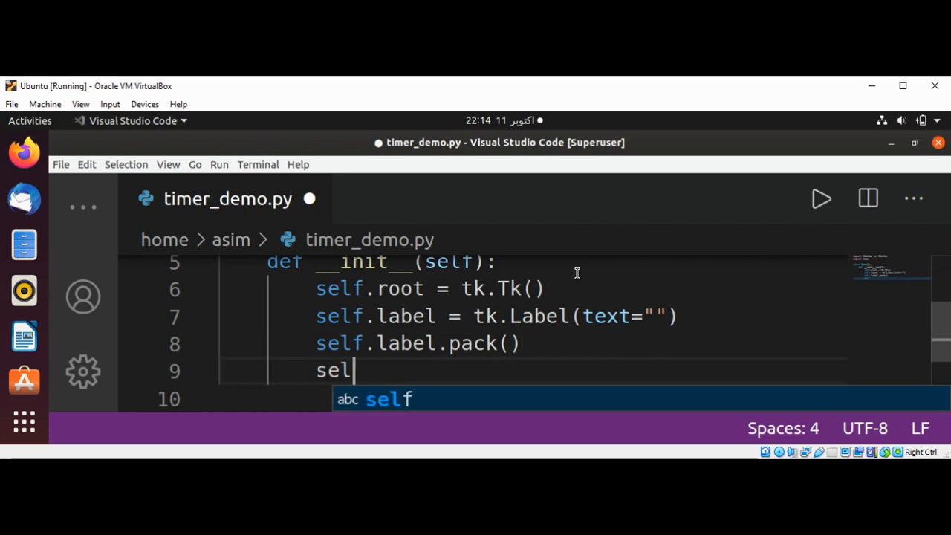
type("f.")
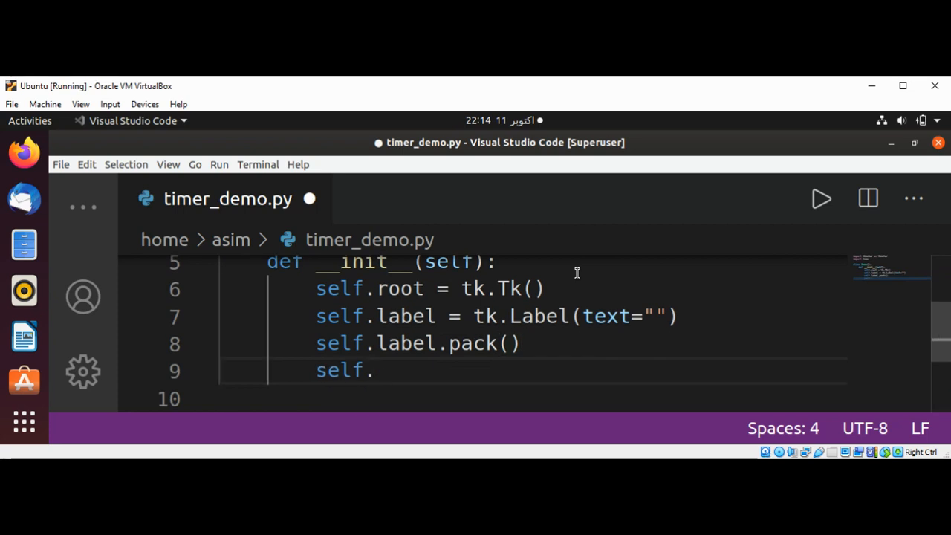
type("update")
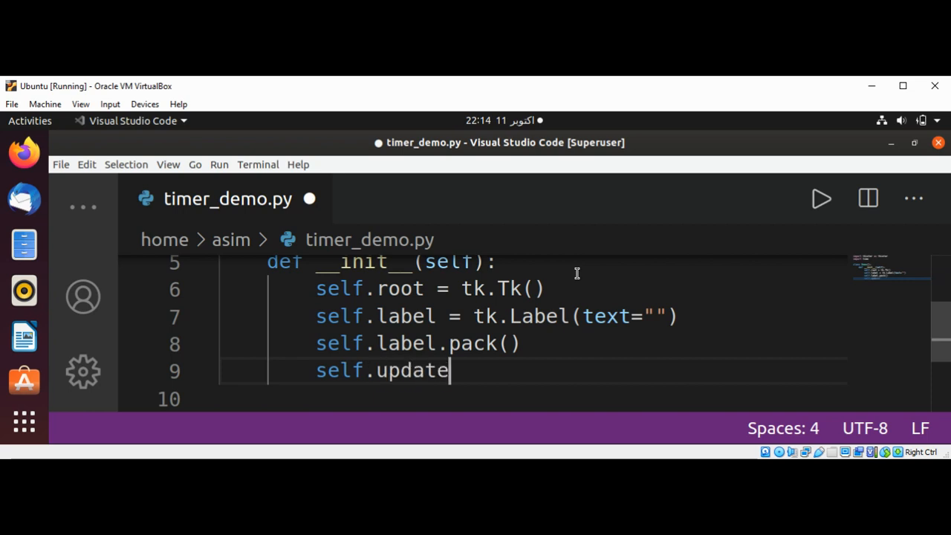
type("_t")
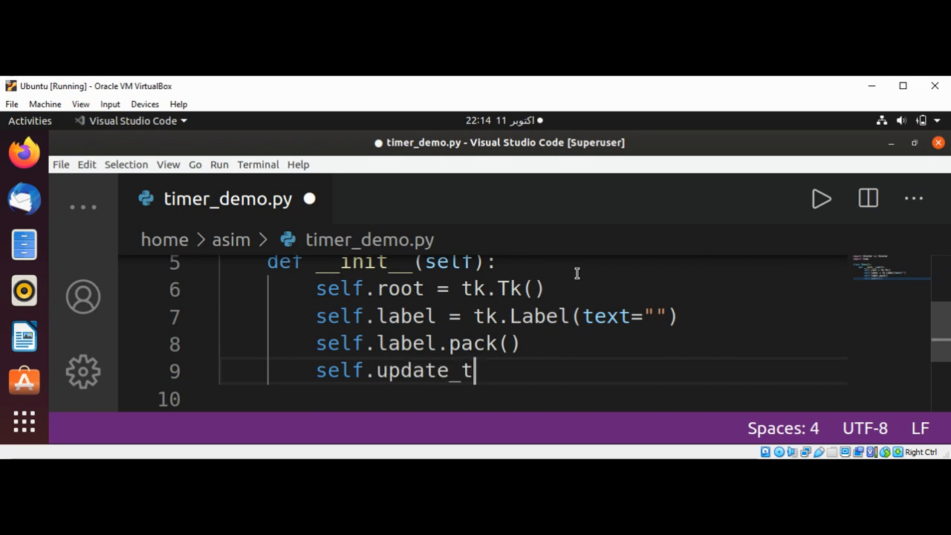
type("imer(")
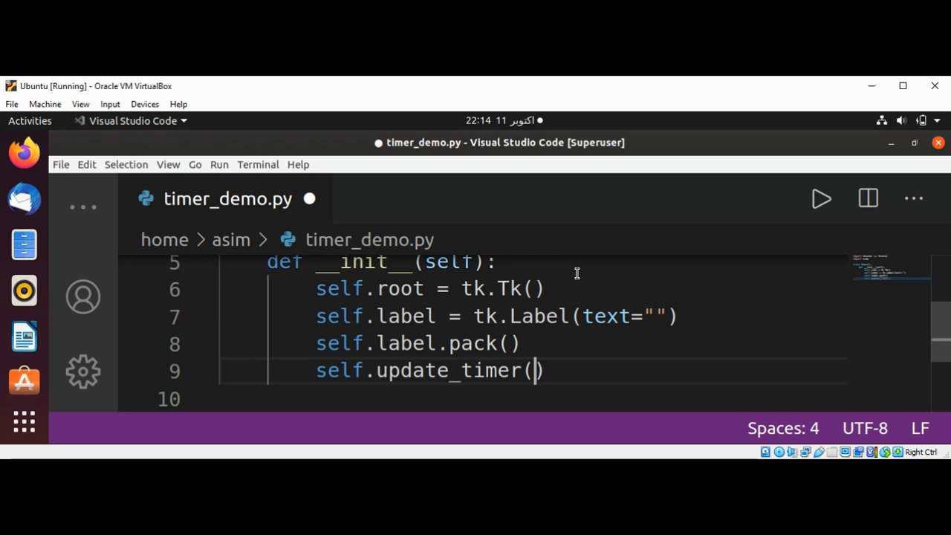
key("Enter")
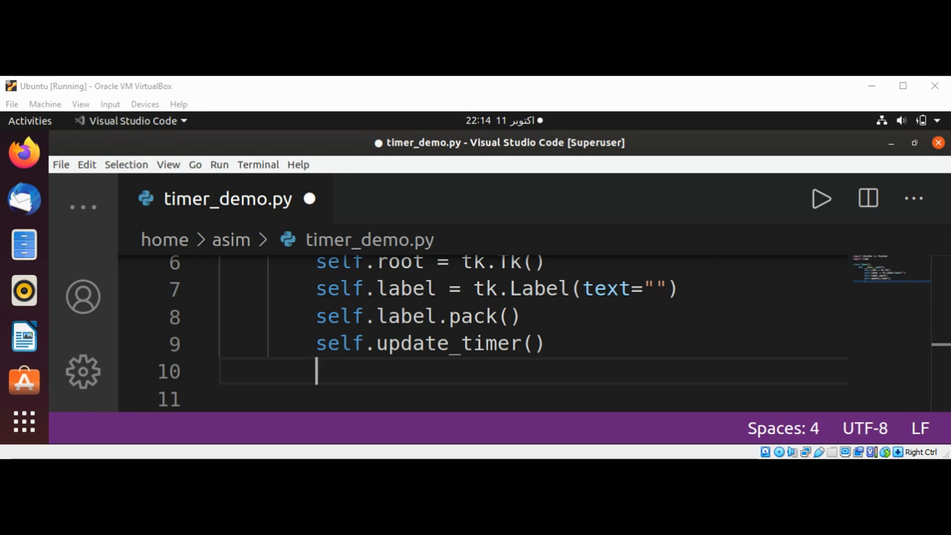
mouse_move(358, 364)
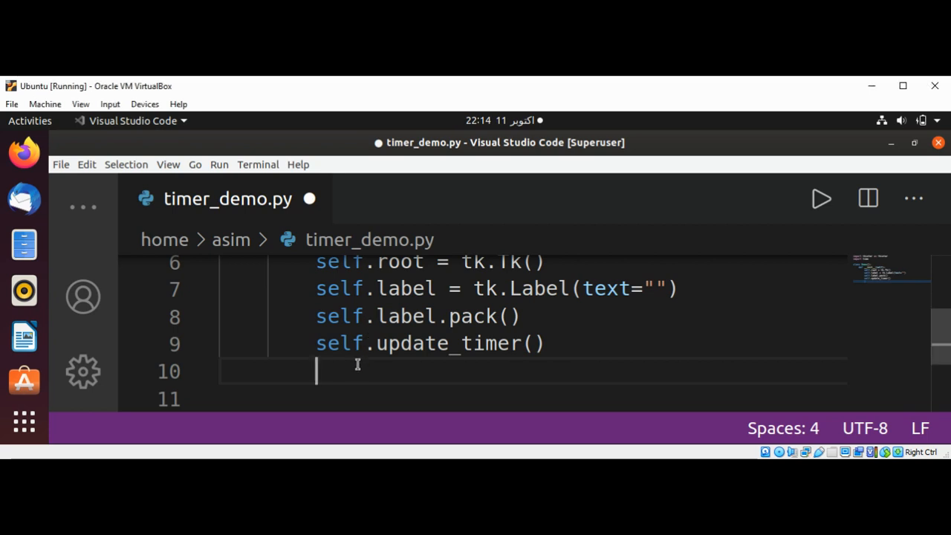
Start the window loop with self.root.mainloop().
type("self")
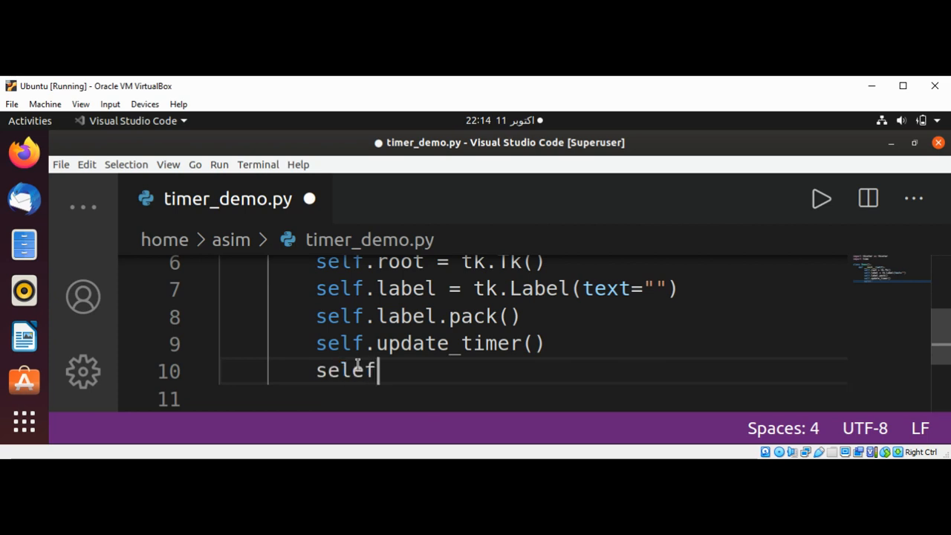
type(".root.")
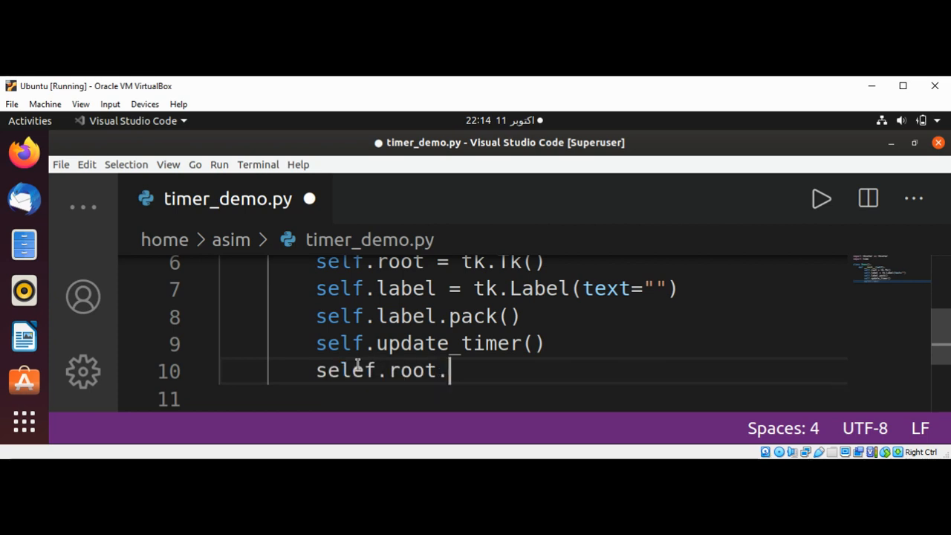
type("mainlo")
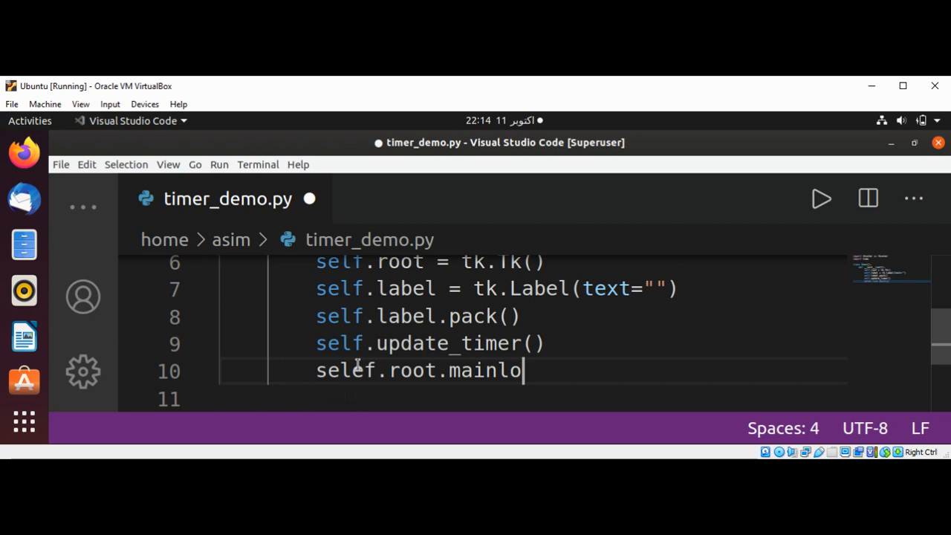
type("op()")
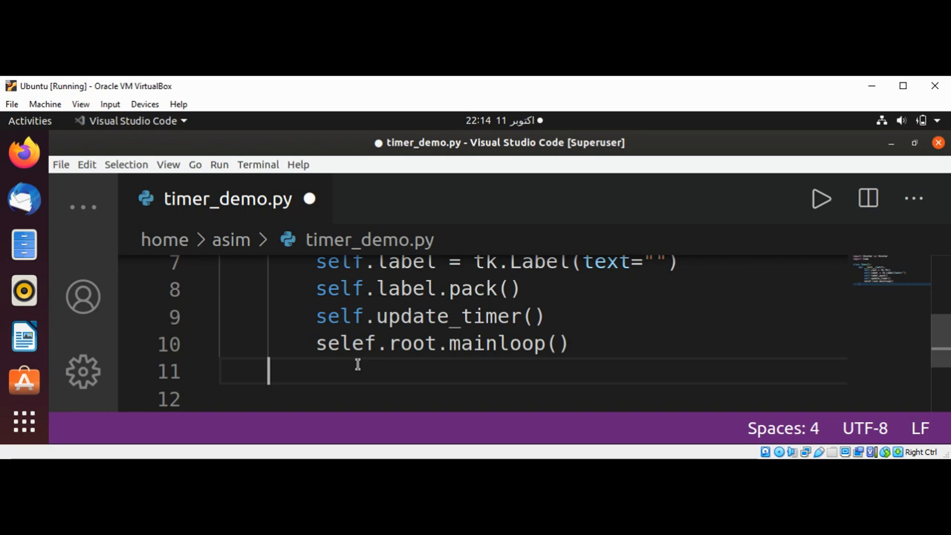
Define the update_timer(self) method.
type("def")
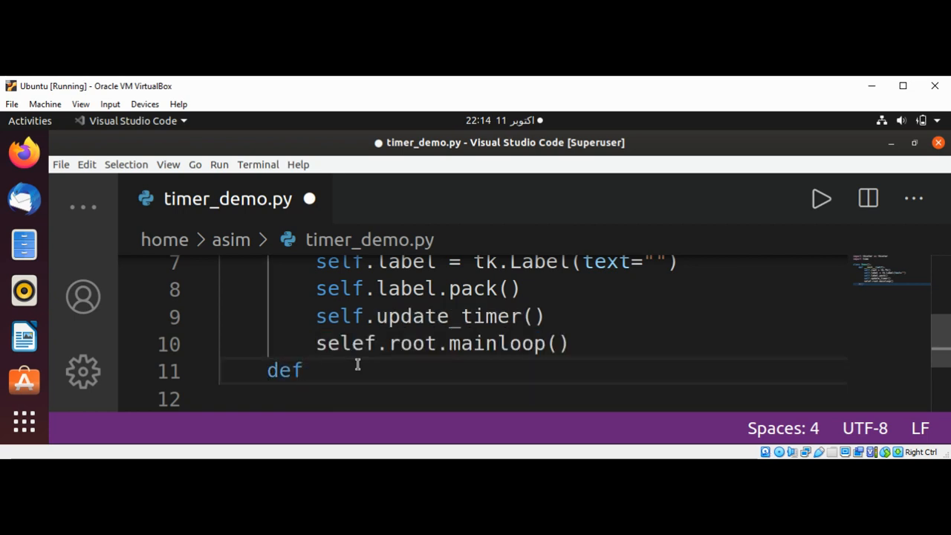
type("update")
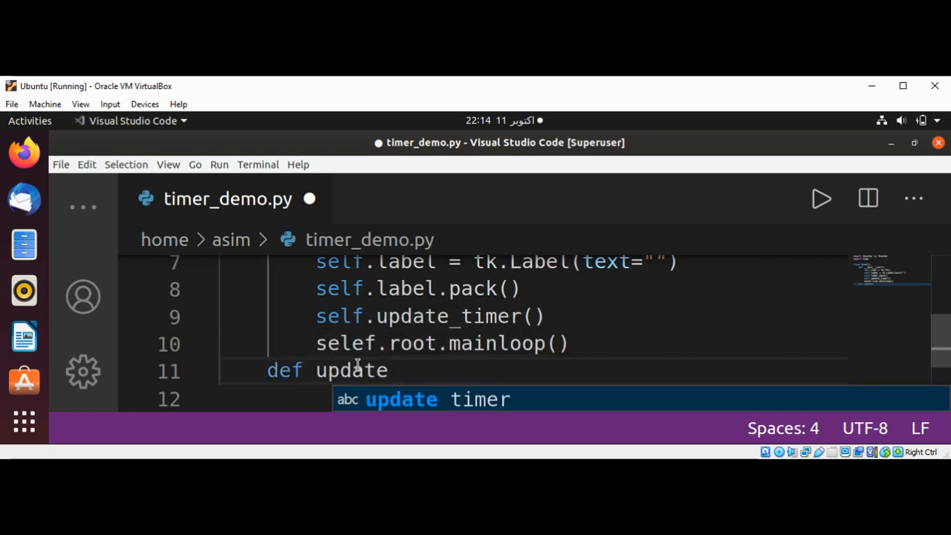
type("_timer(")
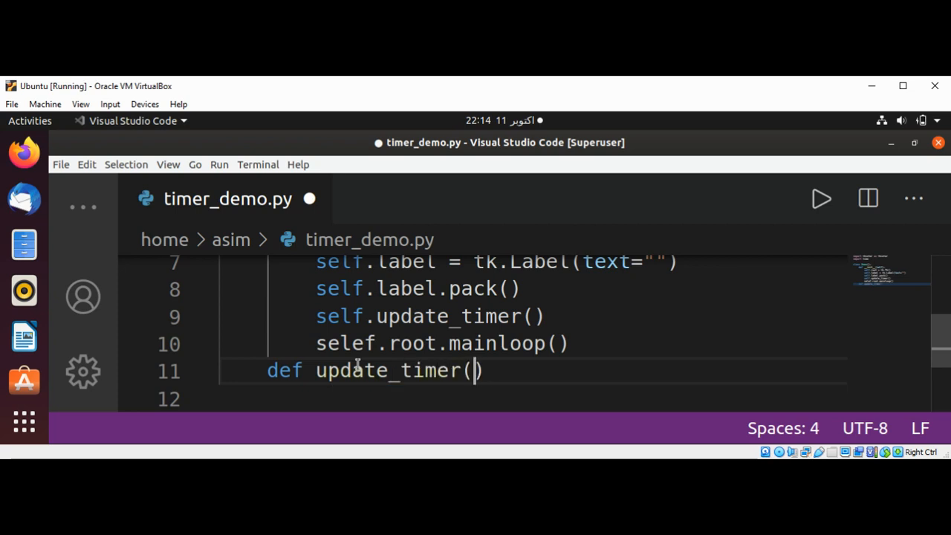
type("self")
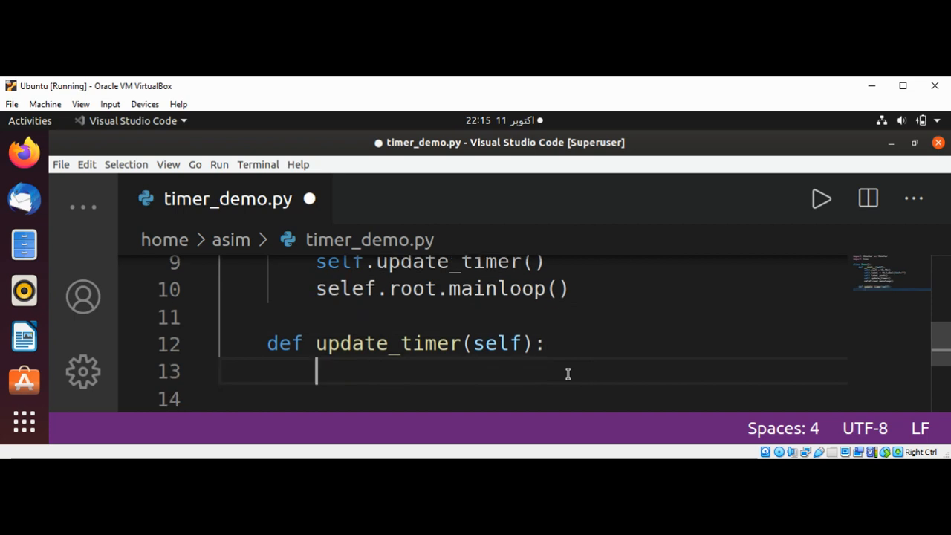
Set now to time.strftime("%H:%M:%S") inside update_timer.
type("now = t")
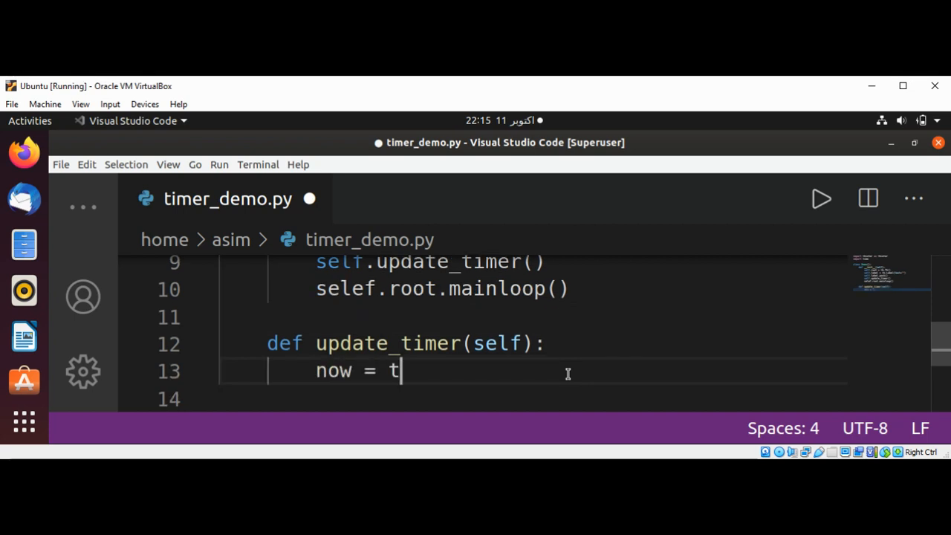
type("ime")
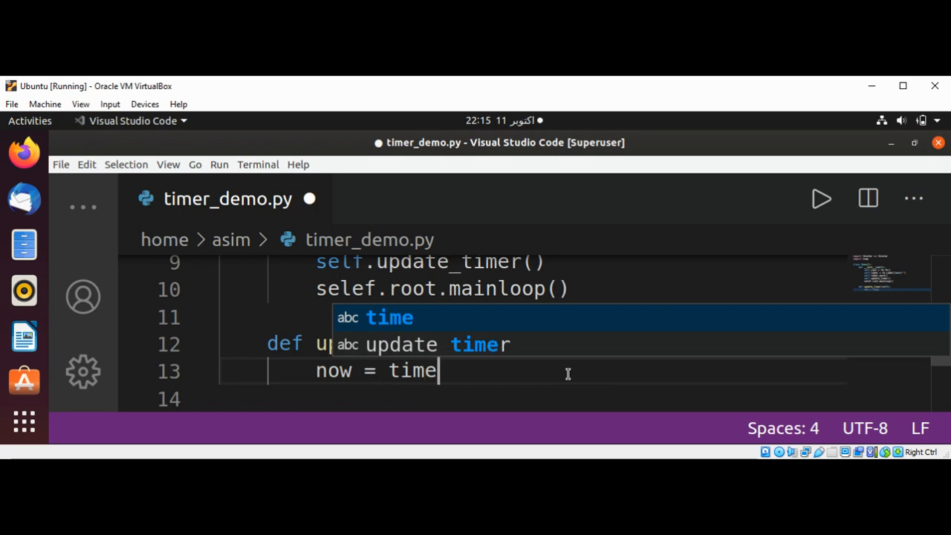
type(".st")
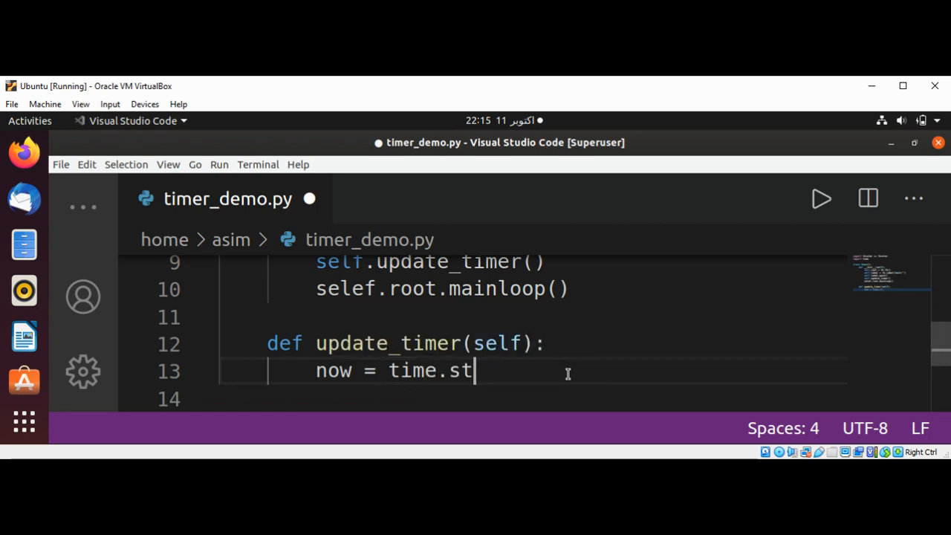
type("r")
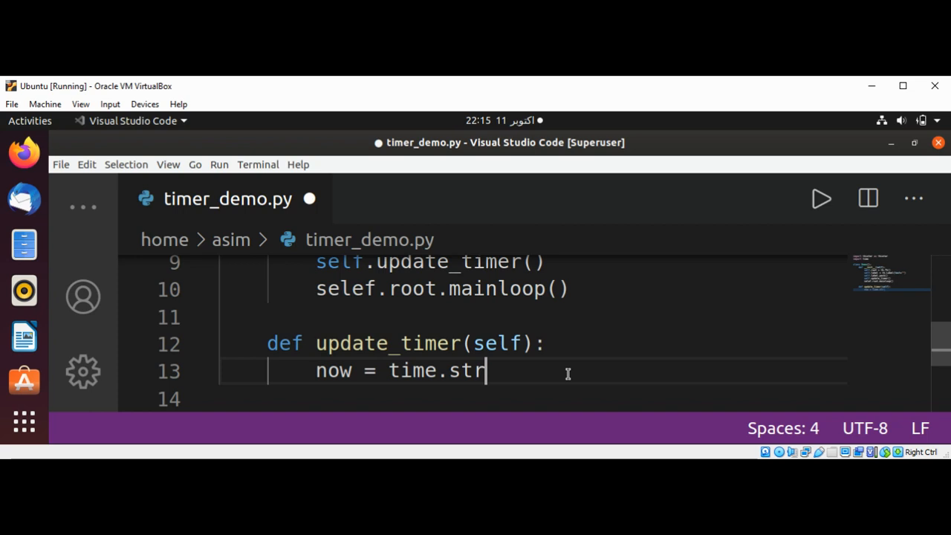
type("fti")
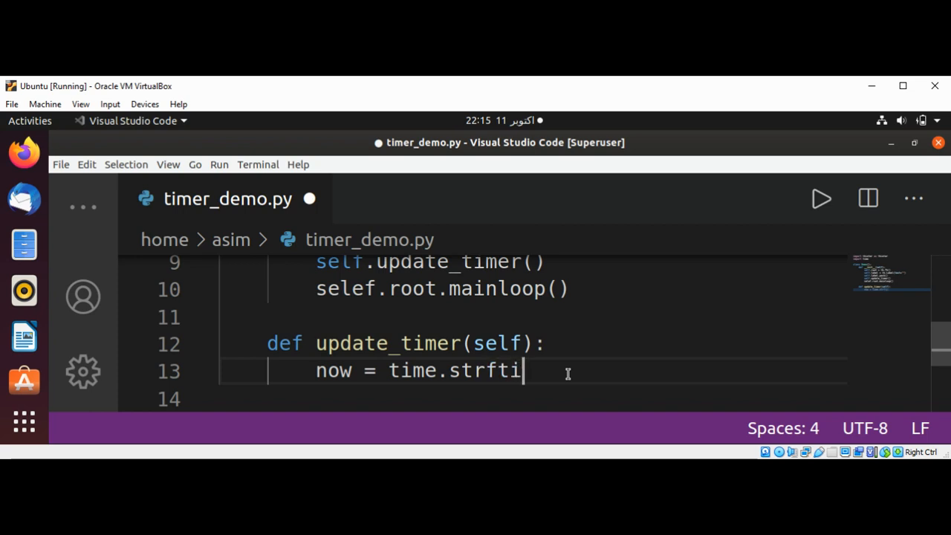
type("me()")
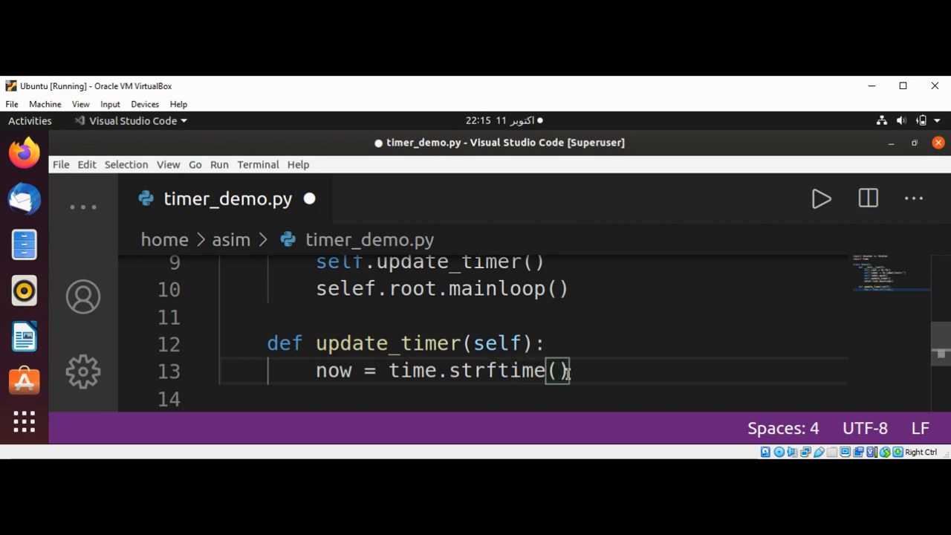
type("\"\"")
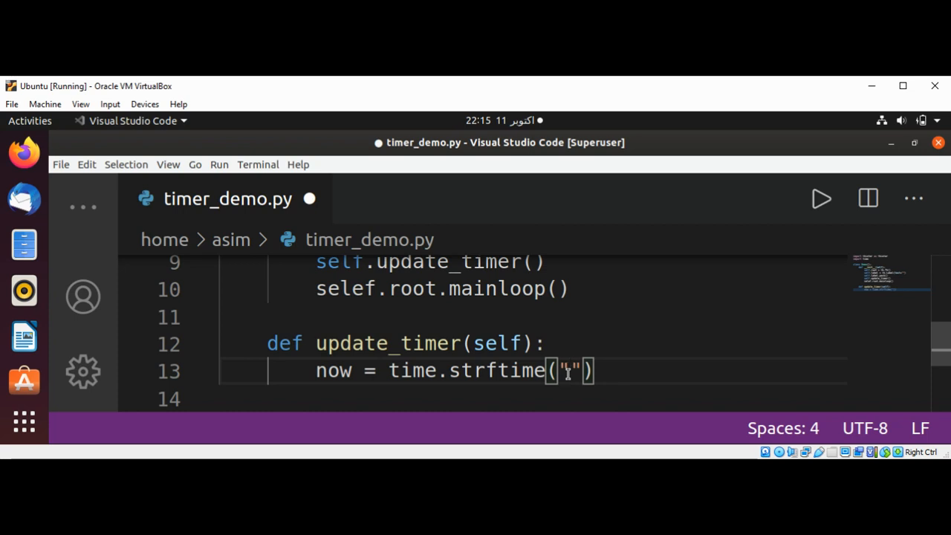
type("%")
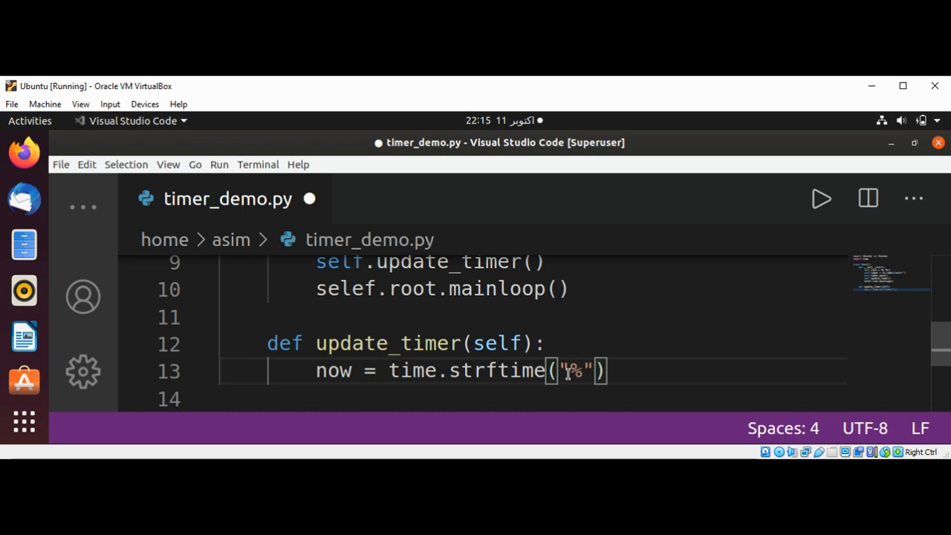
type("H")
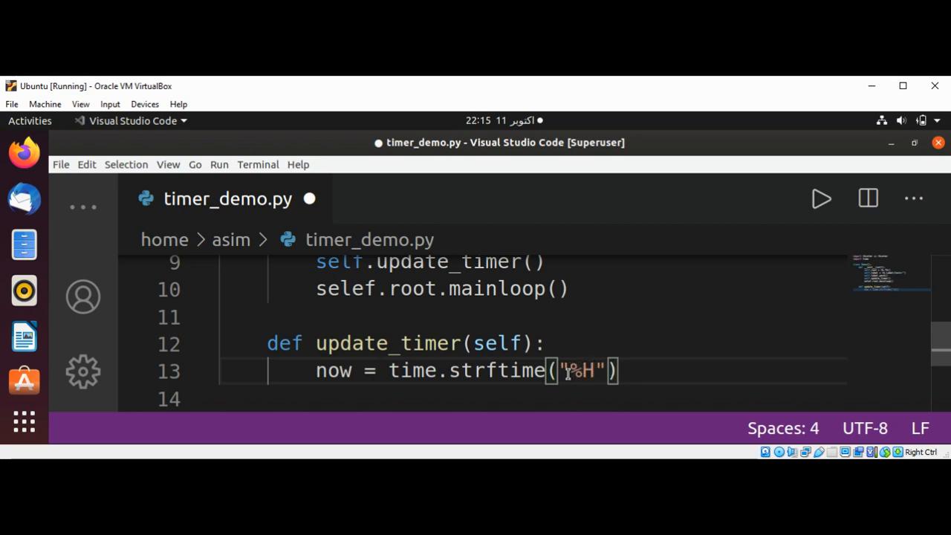
type(":")
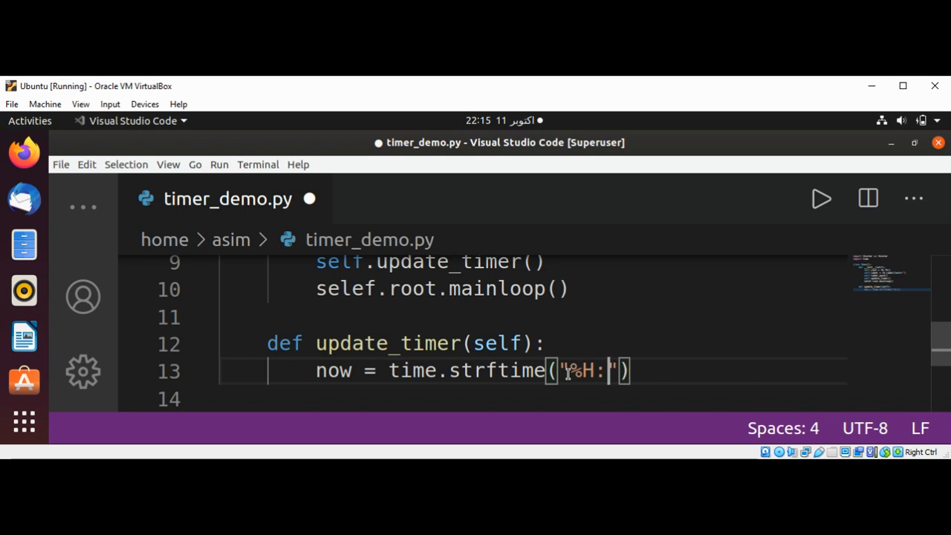
type("%")
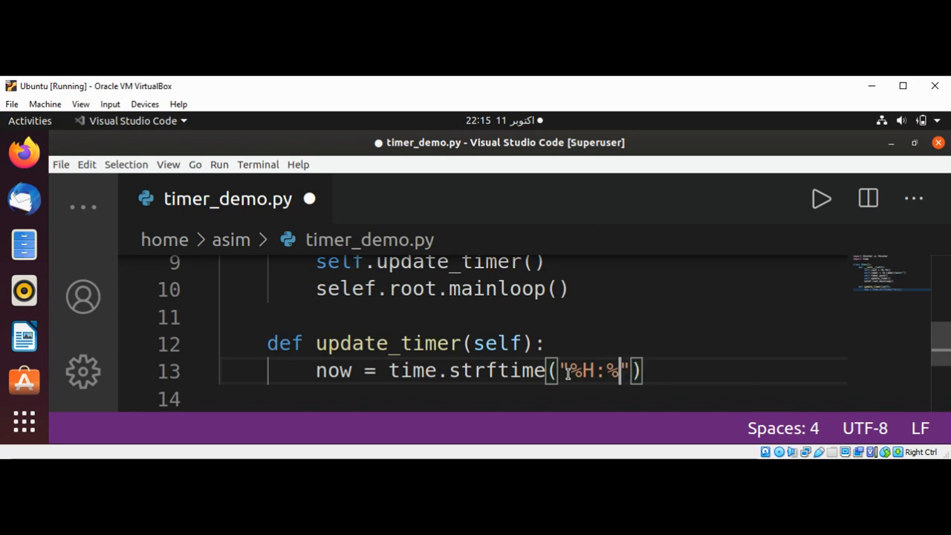
type("M")
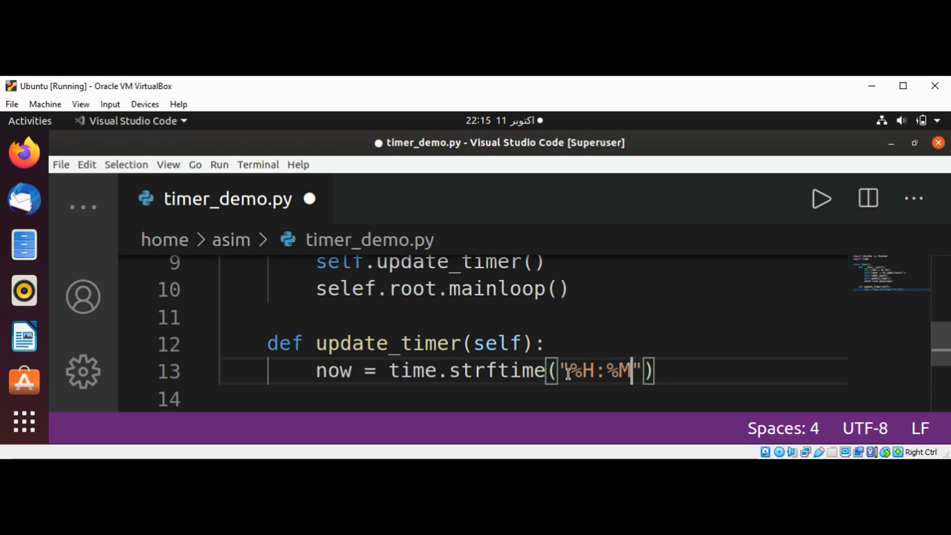
type(":")
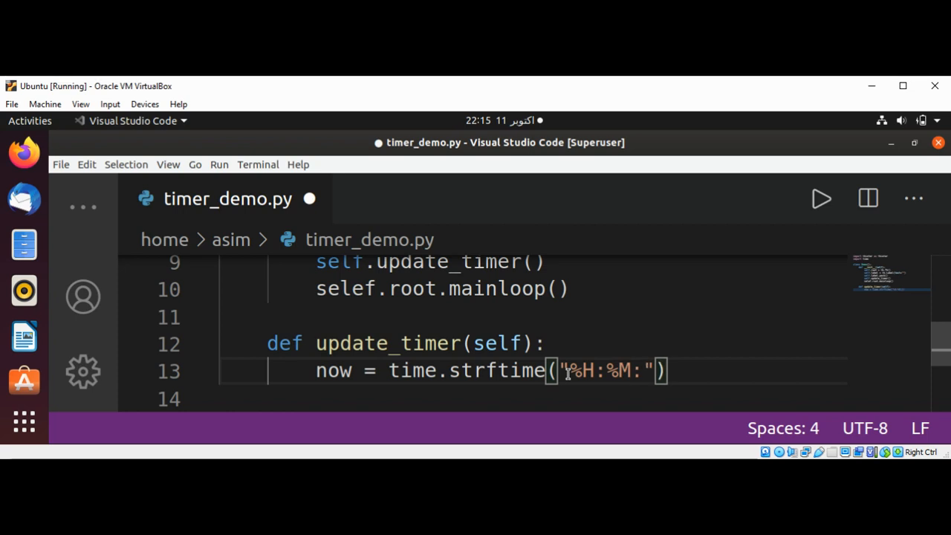
type("%")
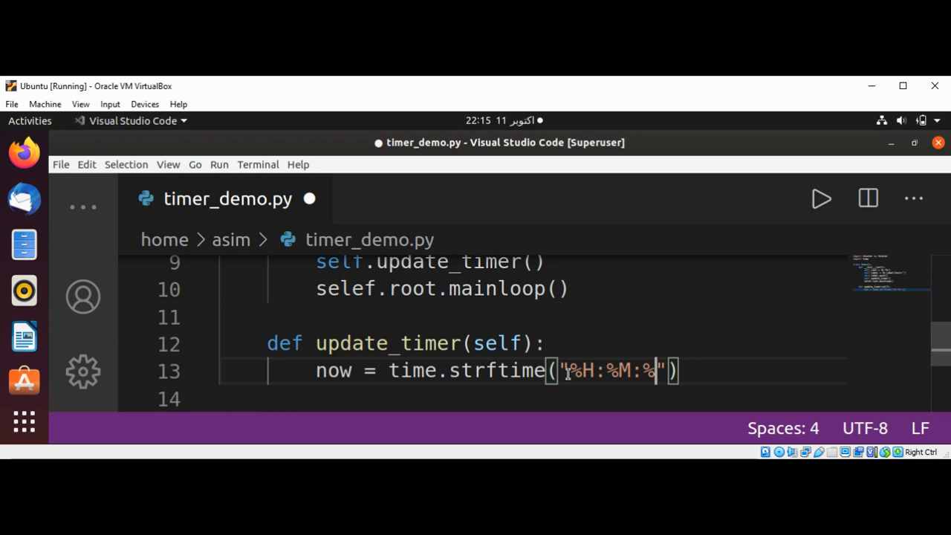
type("S")
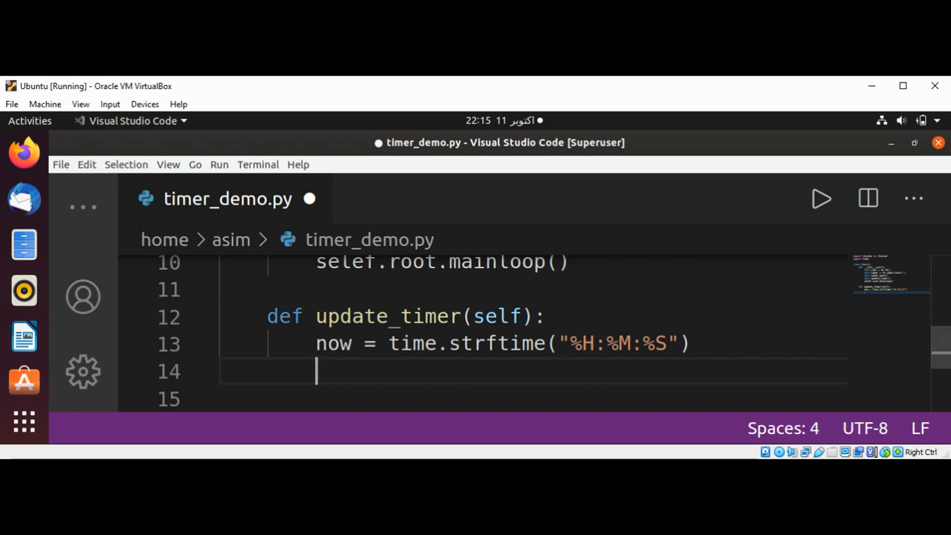
mouse_move(24, 336)
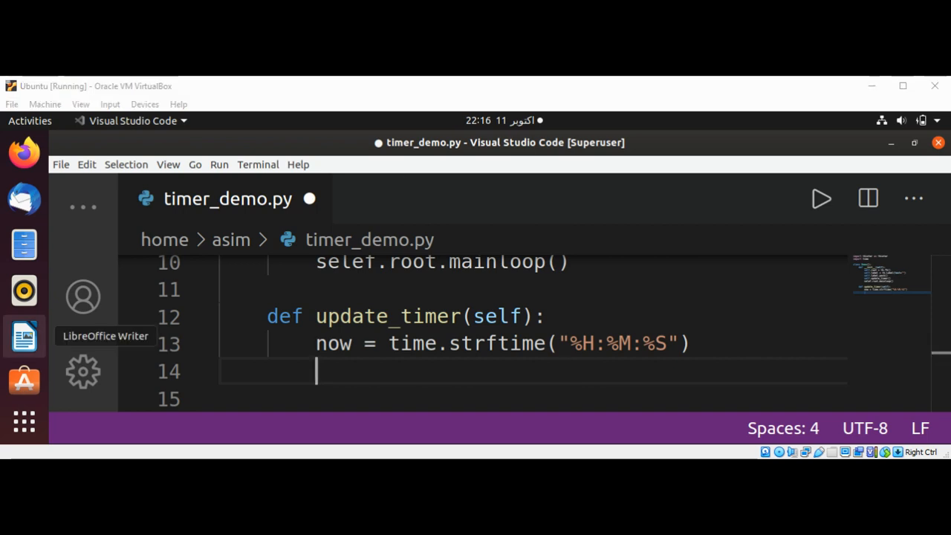
mouse_move(403, 371)
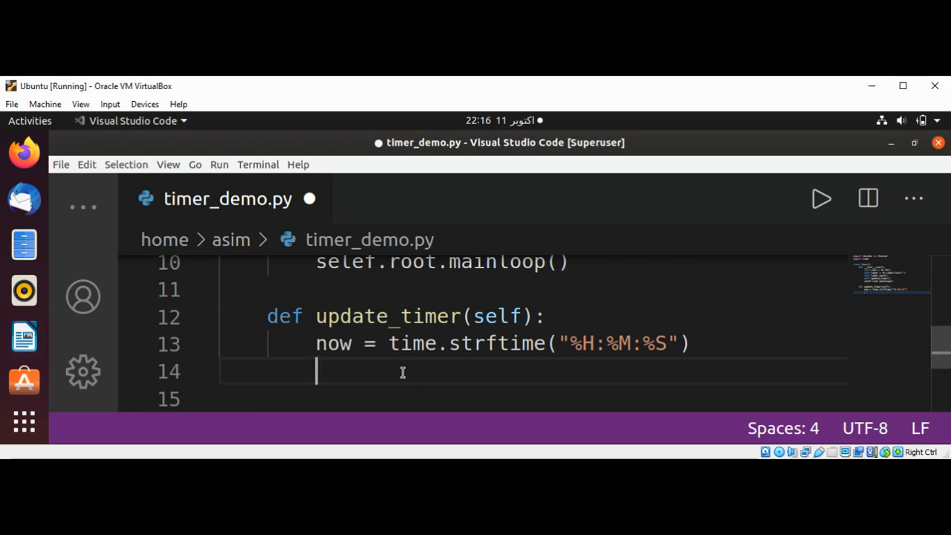
Update the label with self.label.configure(text=now).
type("self.label.")
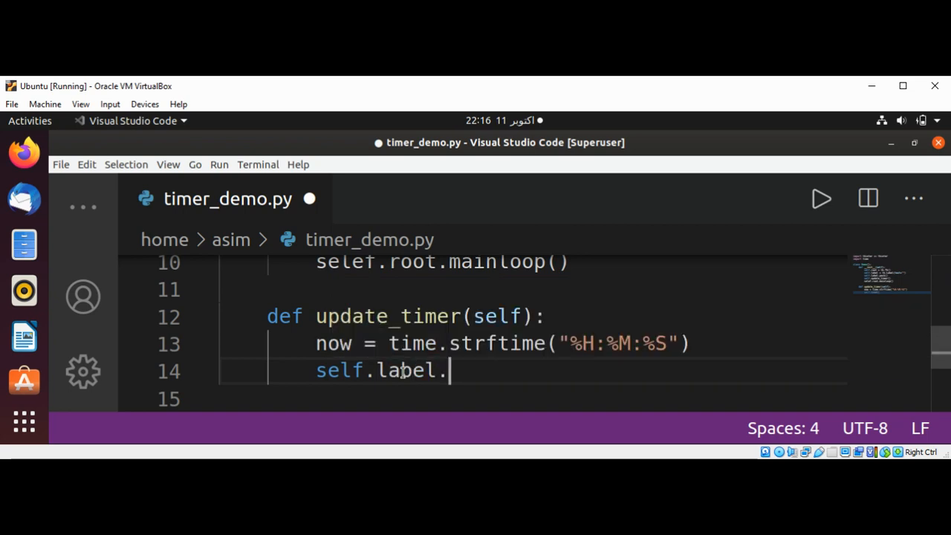
type("co")
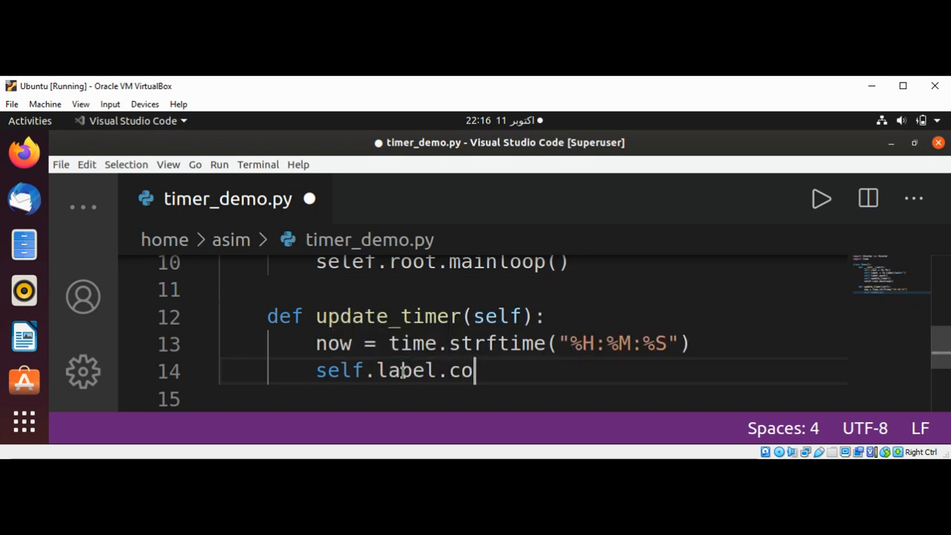
type("nfigure")
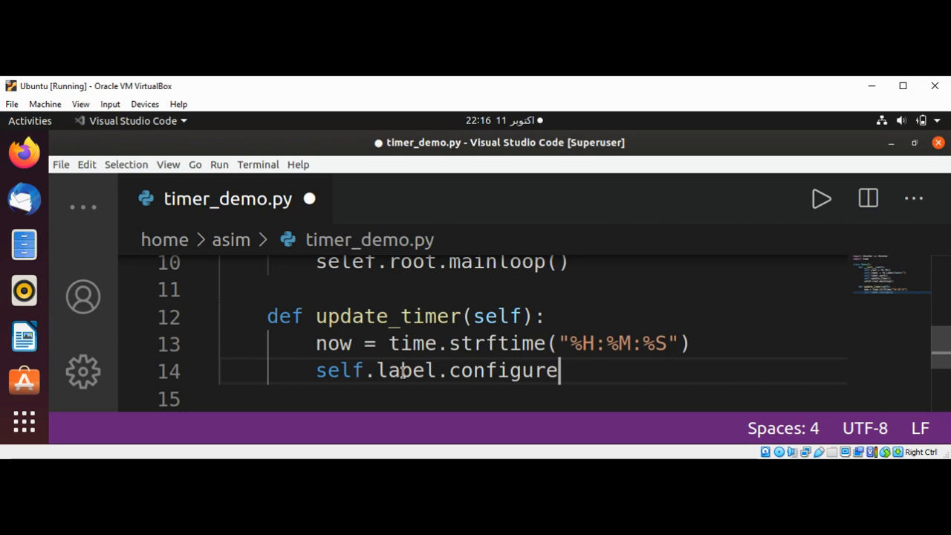
type("(te")
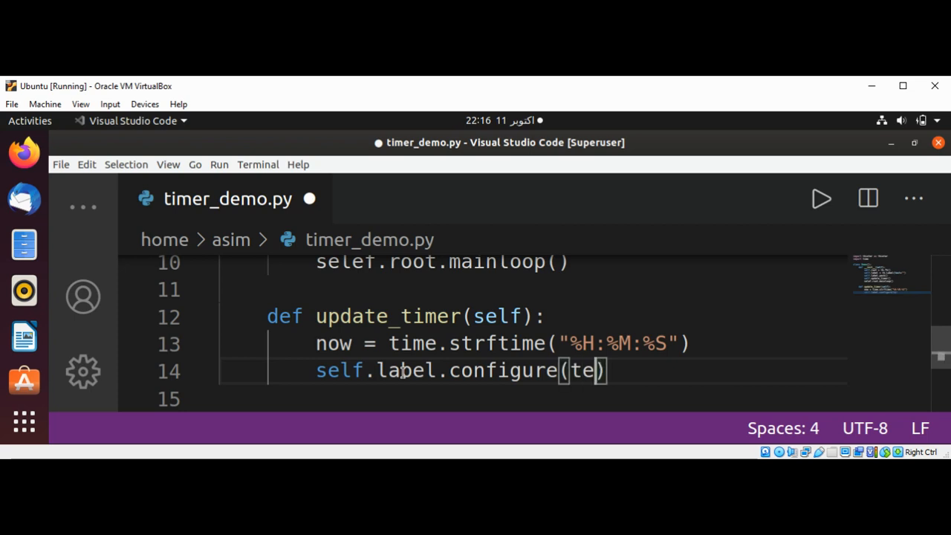
type("xt=now")
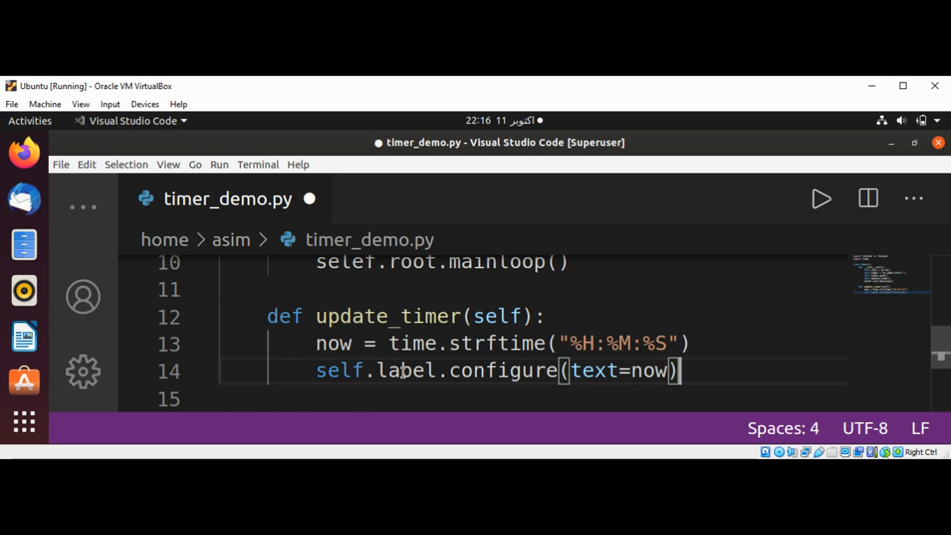
key("Enter")
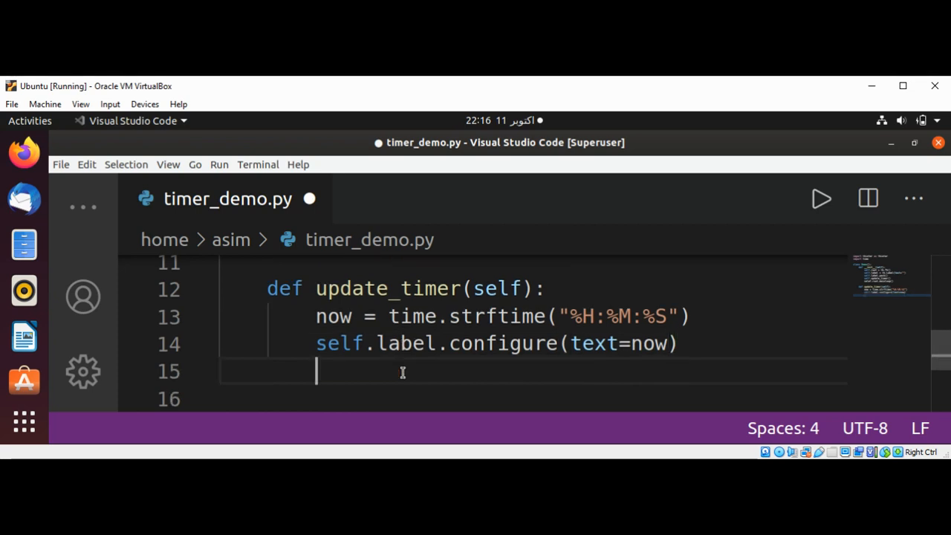
Reschedule with self.root.after(1000, self.update_timer) using autocomplete.
type("self.root.")
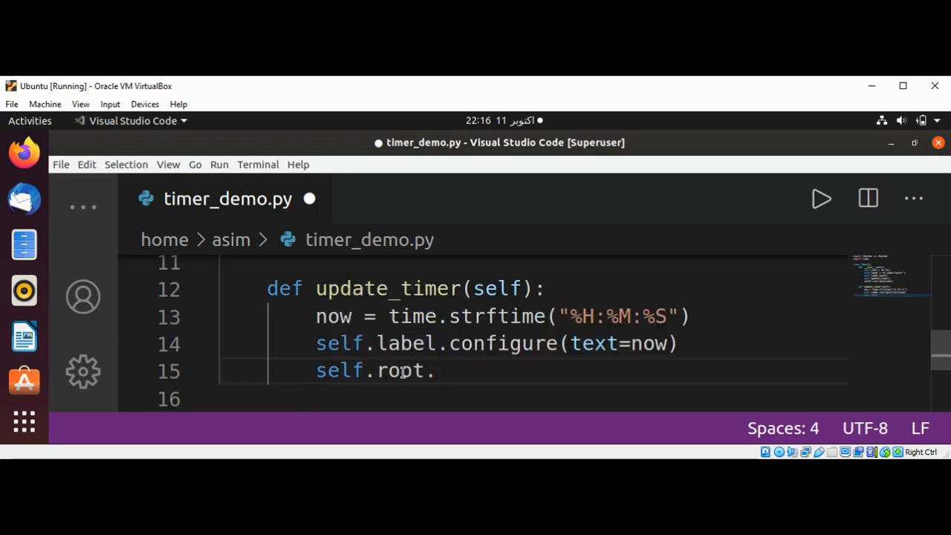
type("after()")
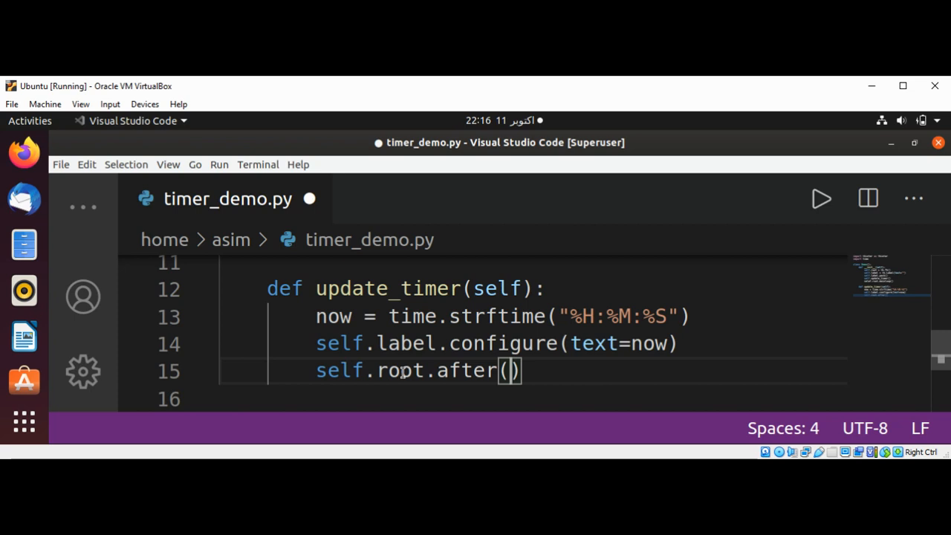
type("1")
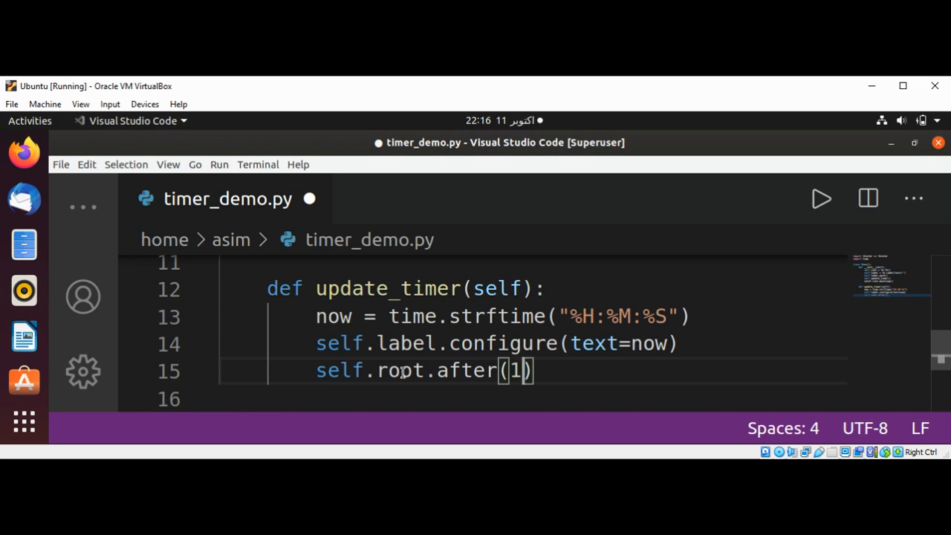
type("00")
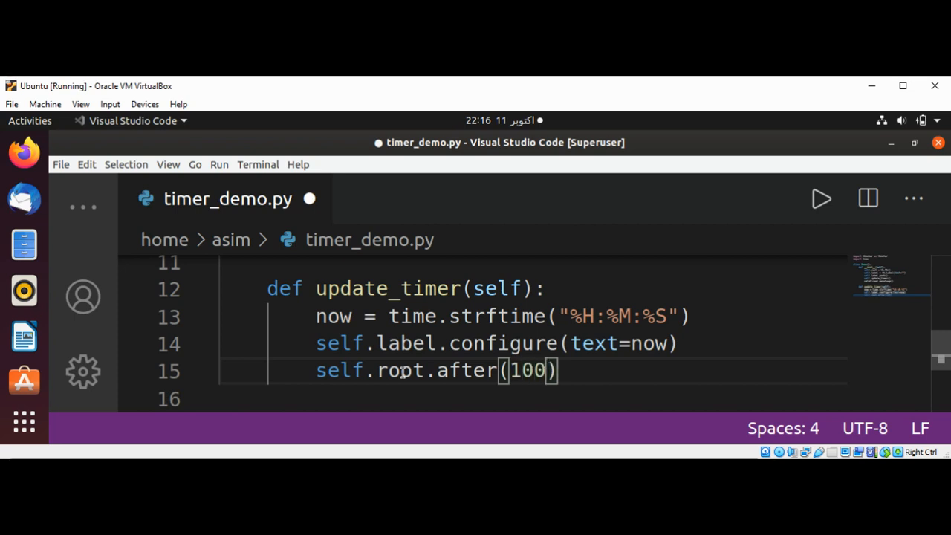
type("0")
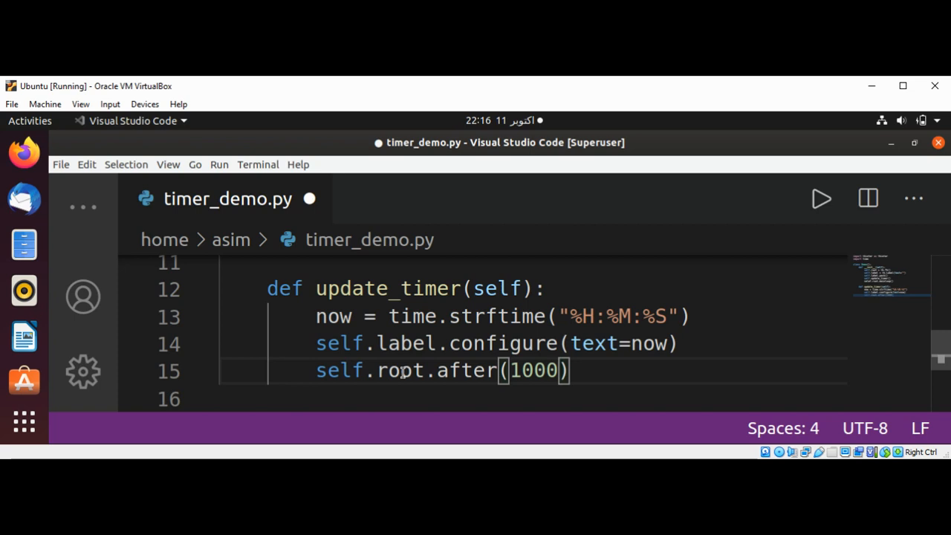
type(",self.")
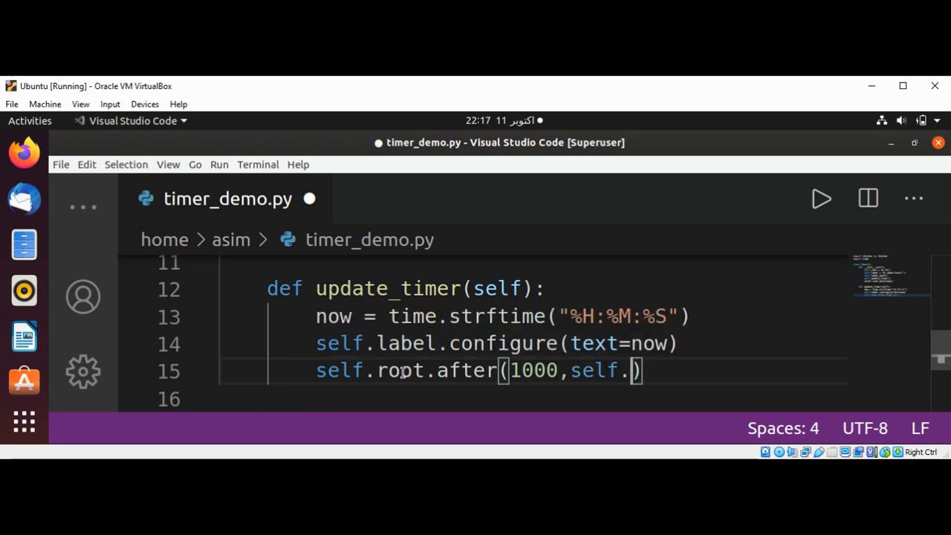
type("update_t")
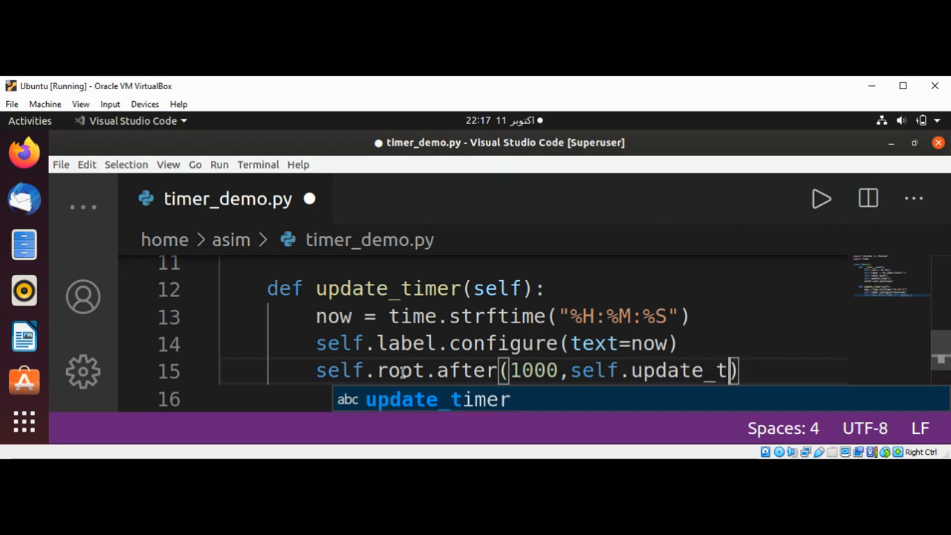
key("Tab")
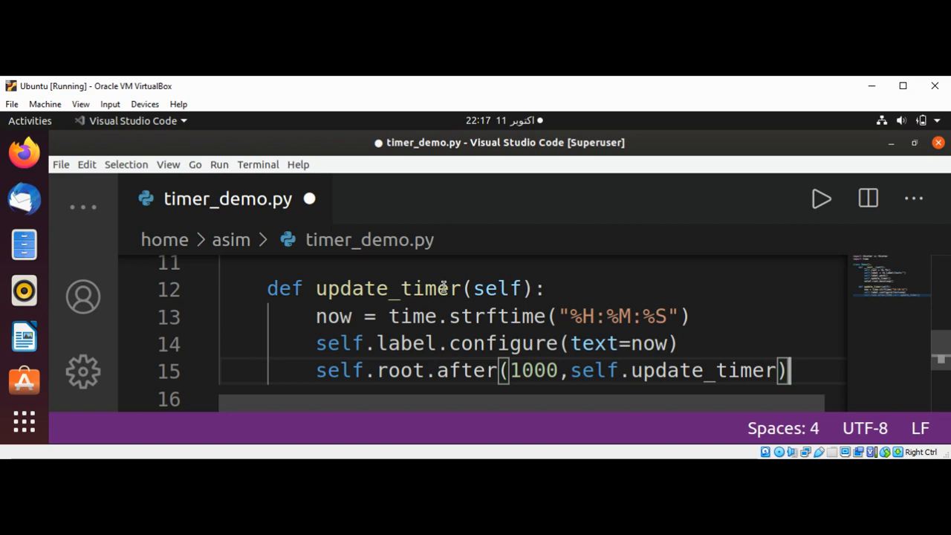
mouse_move(596, 370)
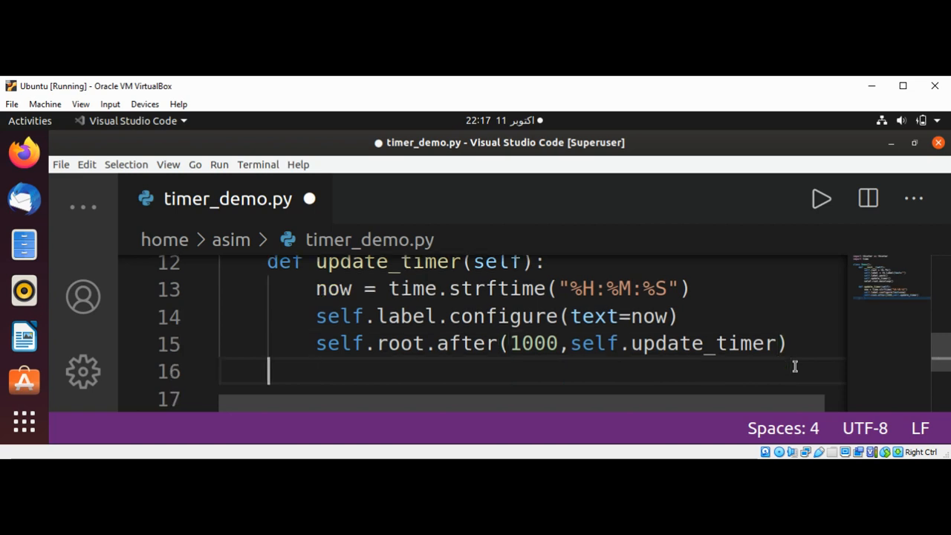
Instantiate the class with 'app = Demo()' and save timer_demo.py.
type("app = Demo(")
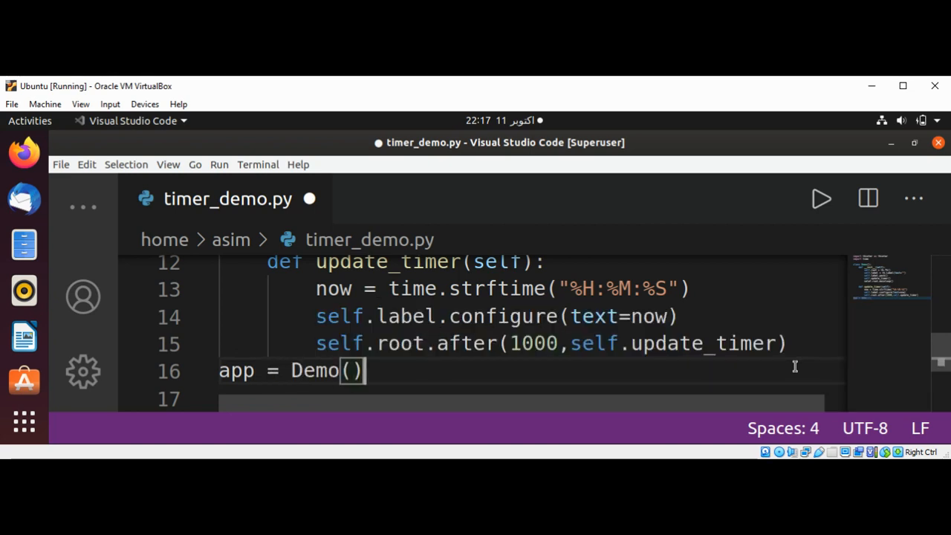
key("Ctrl+s")
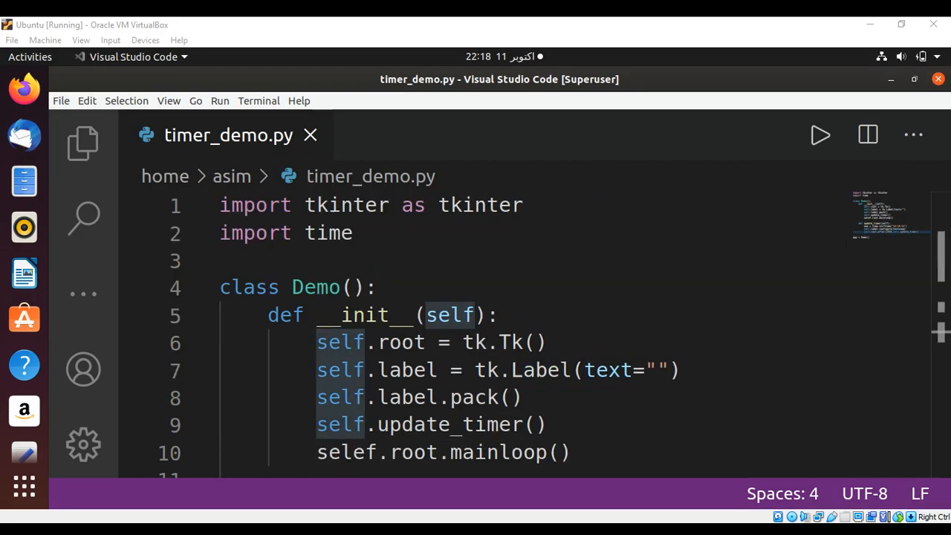
mouse_move(531, 223)
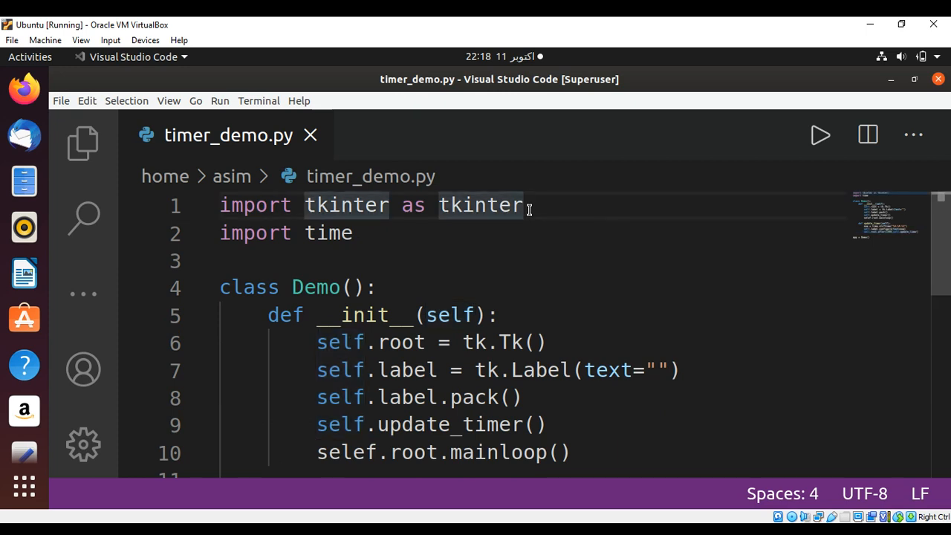
Change the import alias to 'tk', save, and reach the misspelled 'selef' mainloop line.
type("tk")
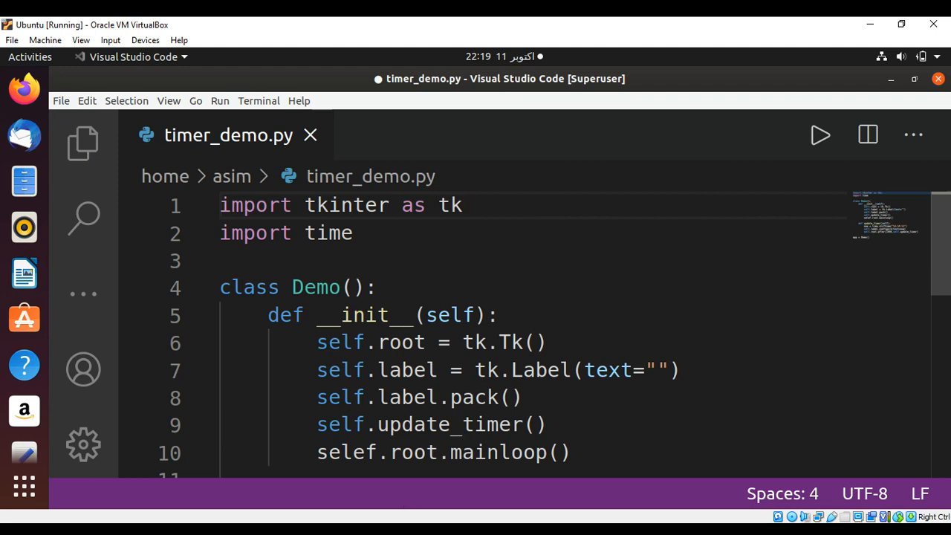
key("ctrl+s")
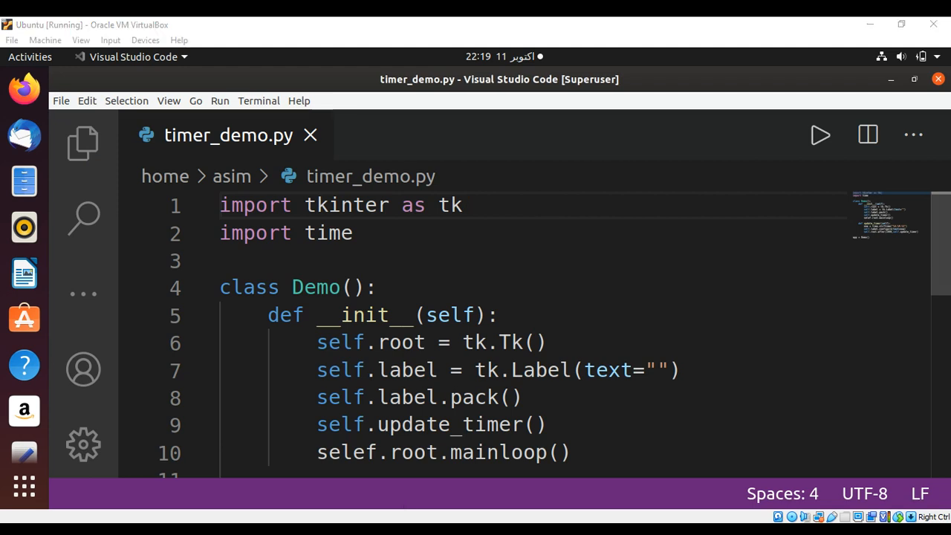
scroll("down", 3)
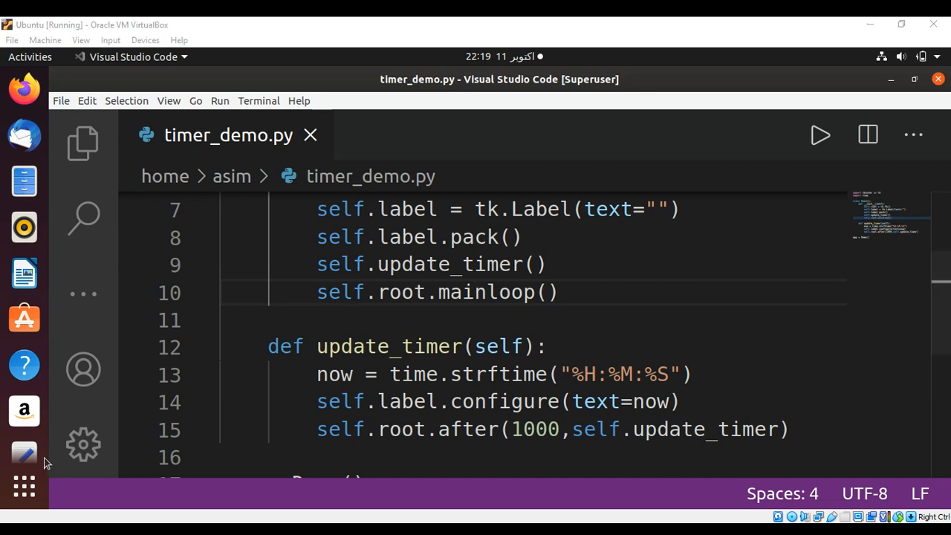
left_click(359, 292)
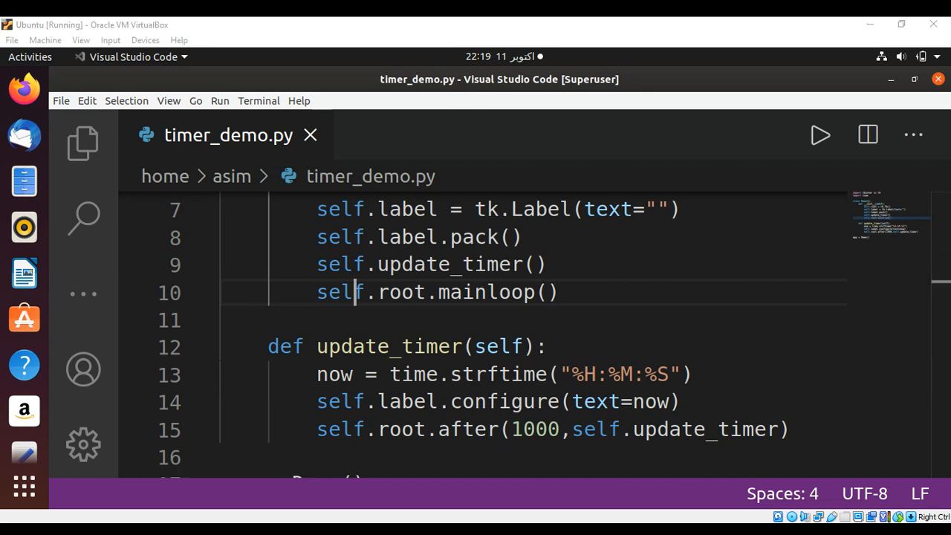